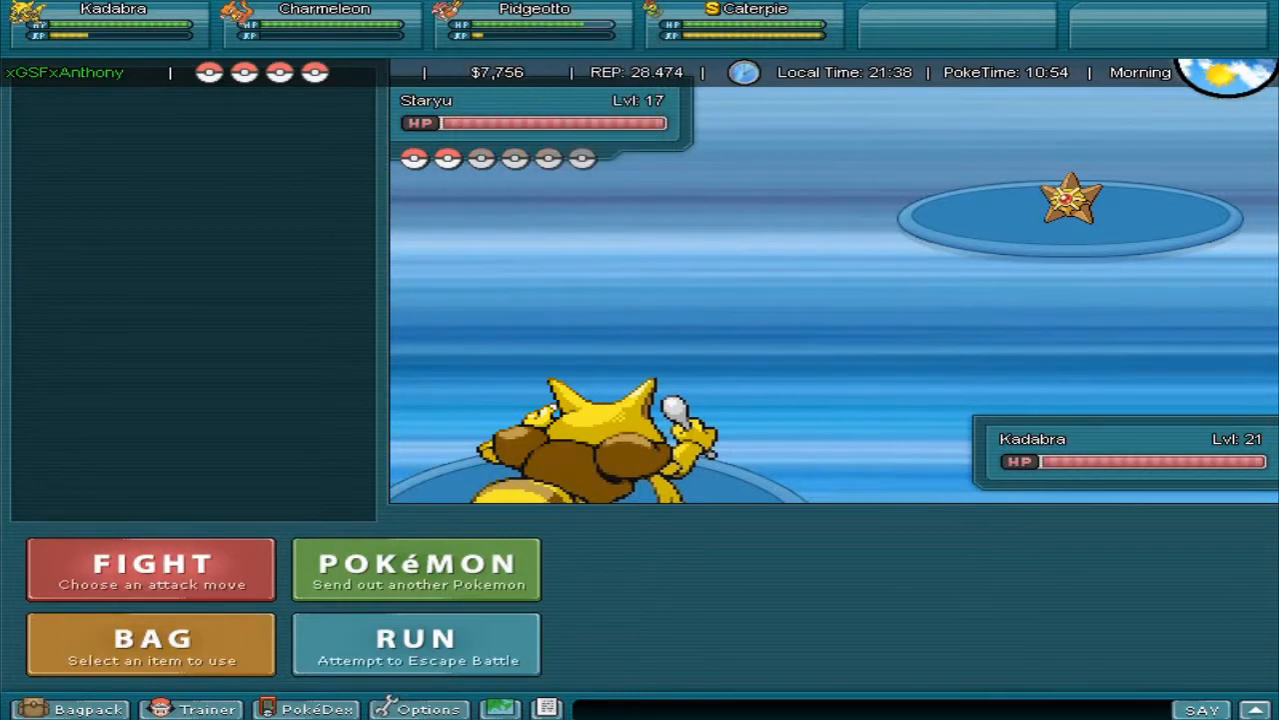
Knock out Staryu with two Psybeam attacks from Kadabra.
{"action": "left_click", "coordinate": [150, 568]}
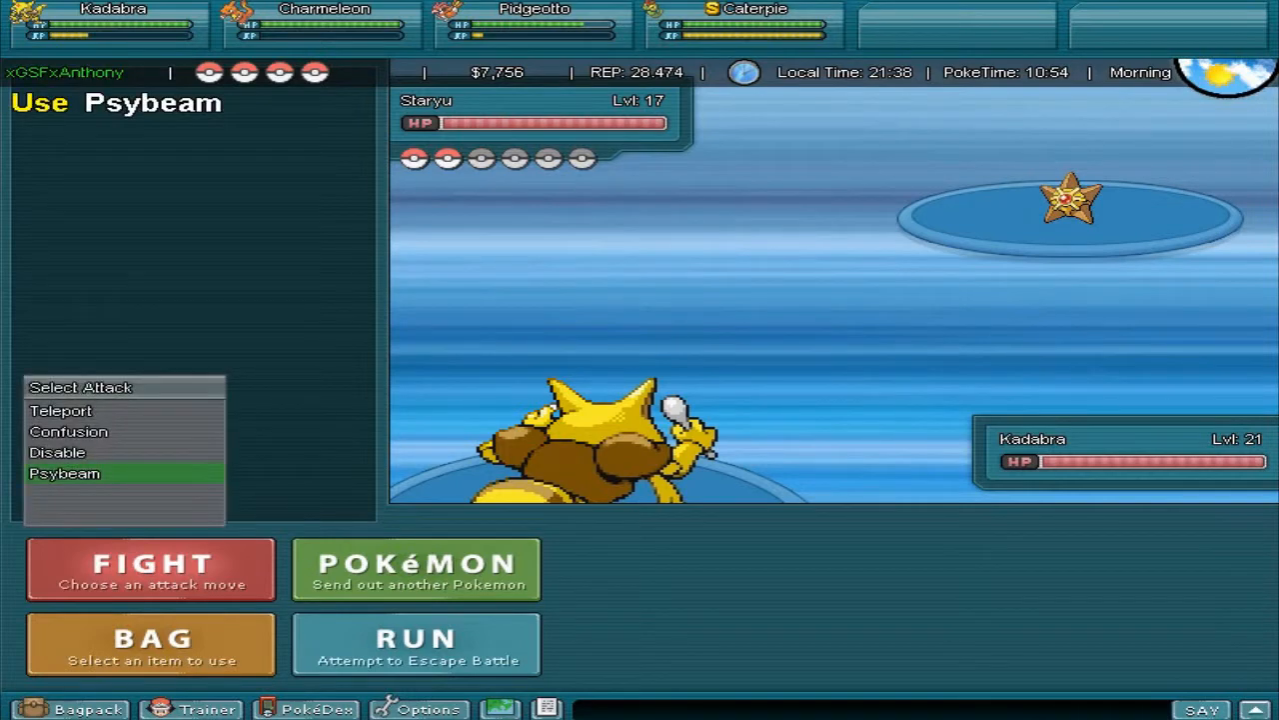
{"action": "left_click", "coordinate": [65, 473]}
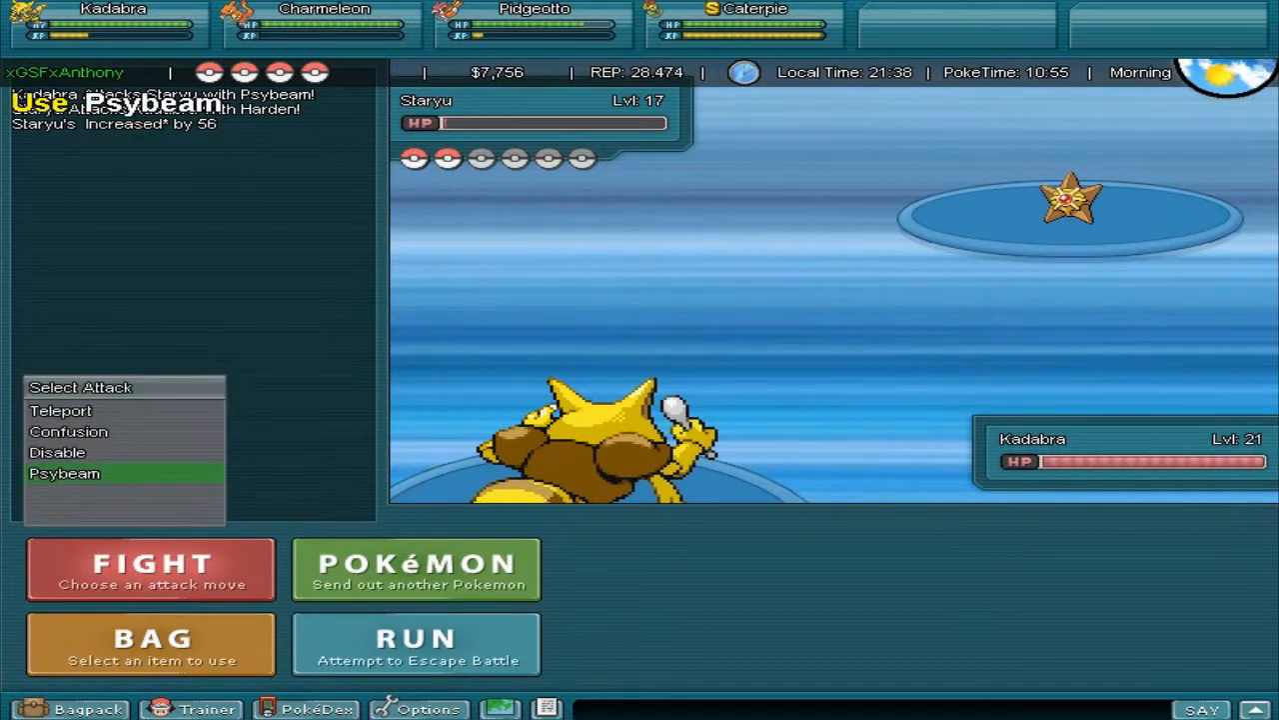
{"action": "left_click", "coordinate": [64, 473]}
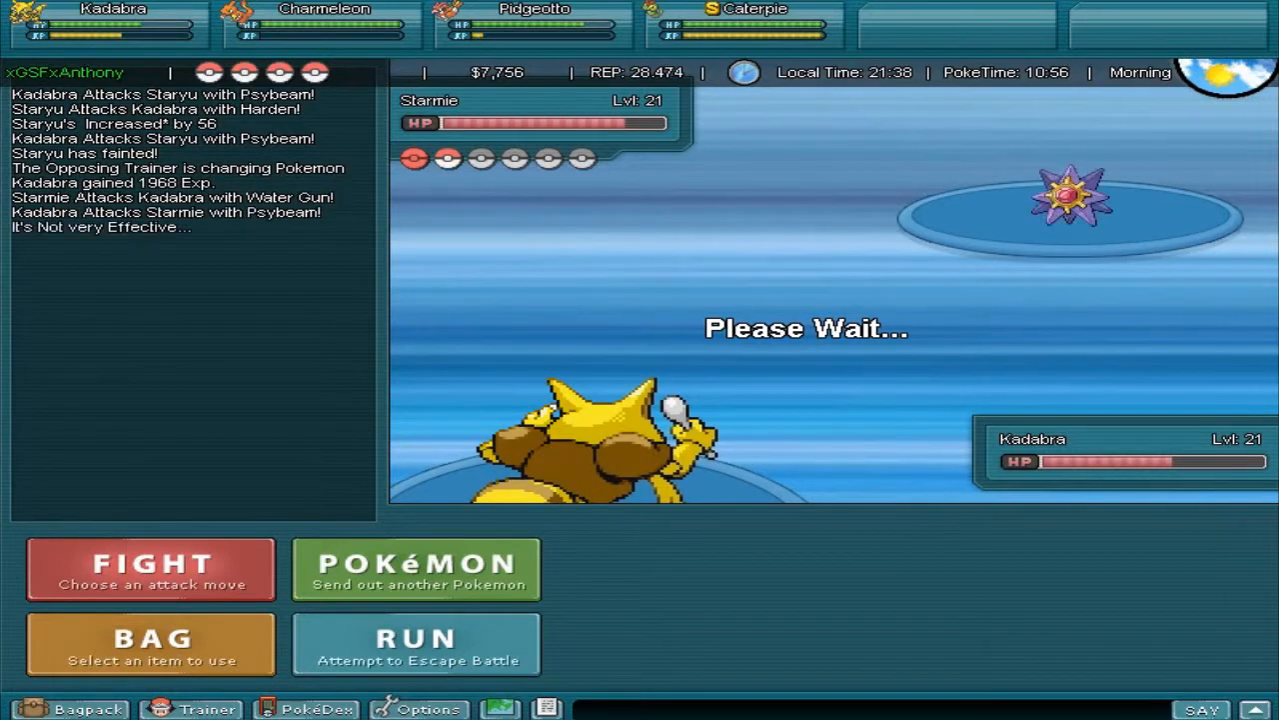
Hit Starmie with Psybeam twice, then send in Charmeleon after Kadabra faints.
{"action": "left_click", "coordinate": [150, 567]}
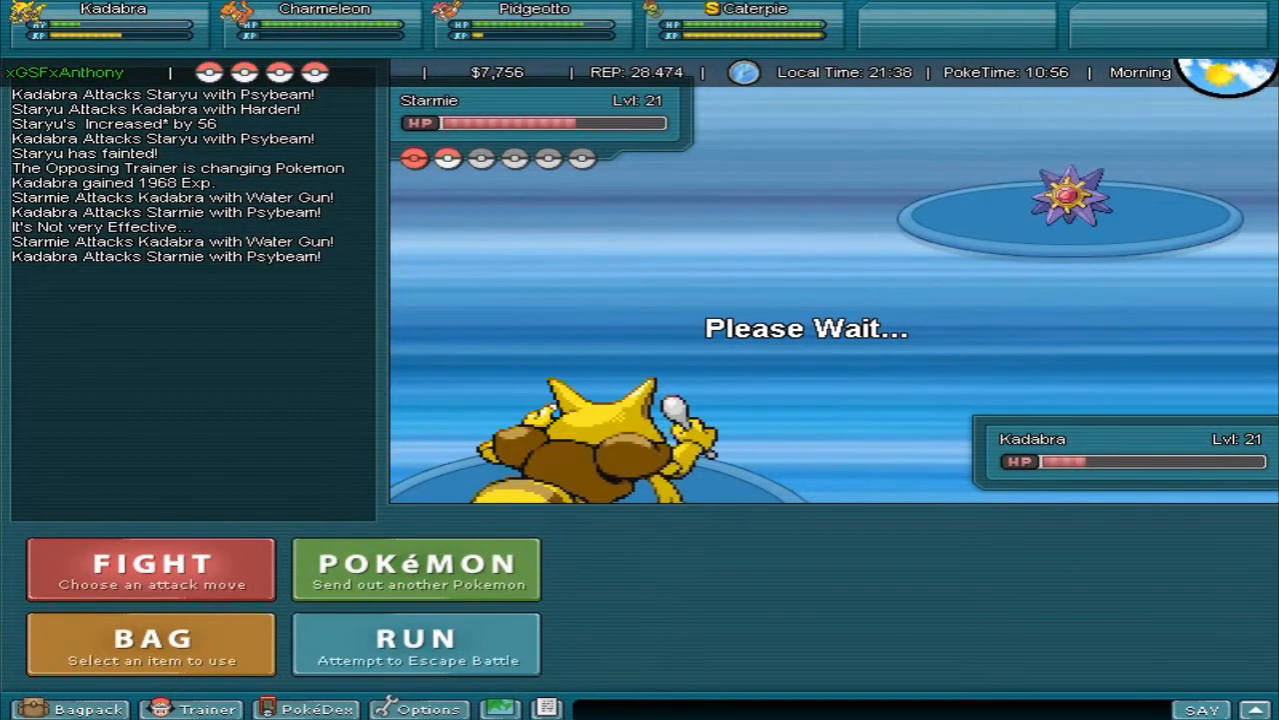
{"action": "left_click", "coordinate": [150, 567]}
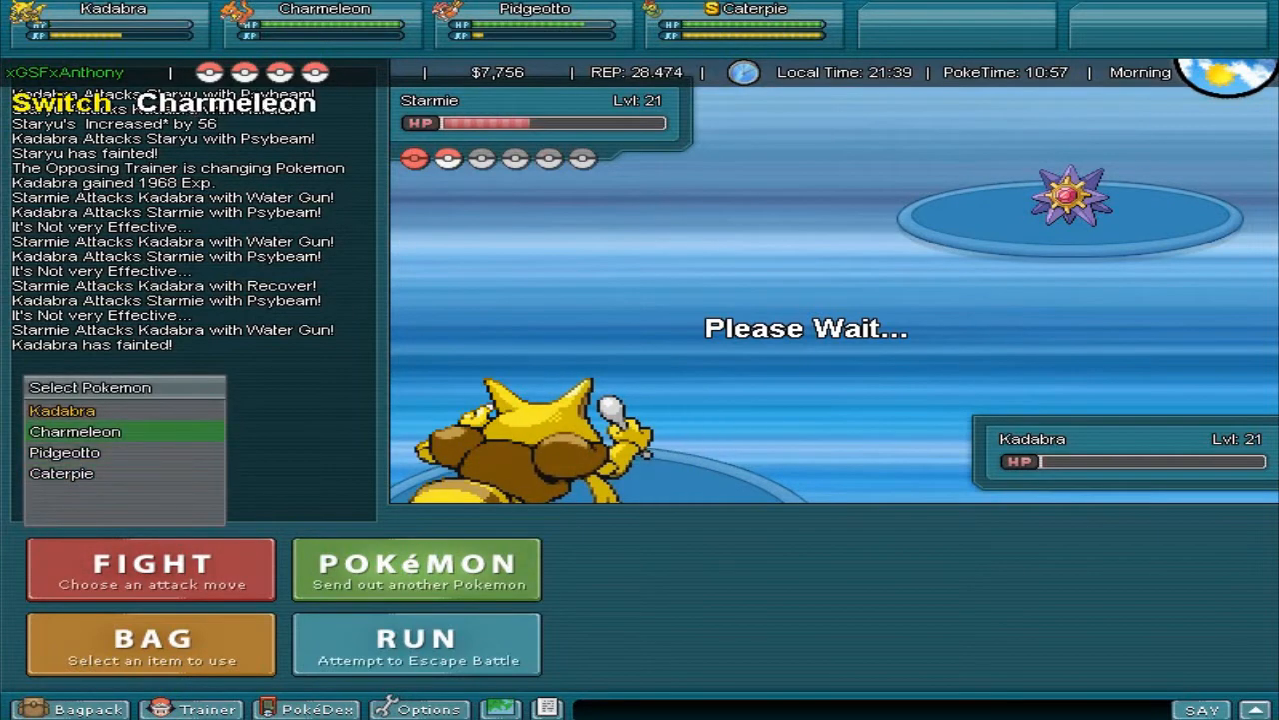
{"action": "left_click", "coordinate": [74, 430]}
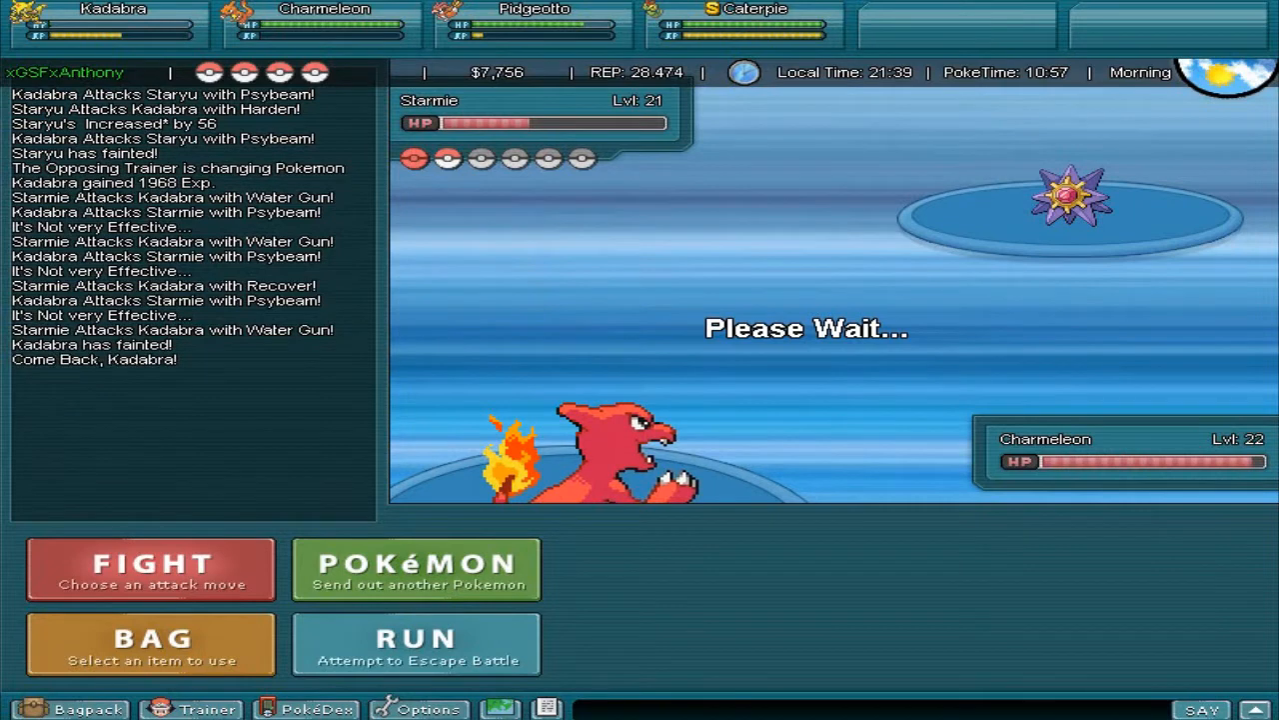
Defeat Starmie with two Metal Claw attacks from Charmeleon.
{"action": "left_click", "coordinate": [150, 569]}
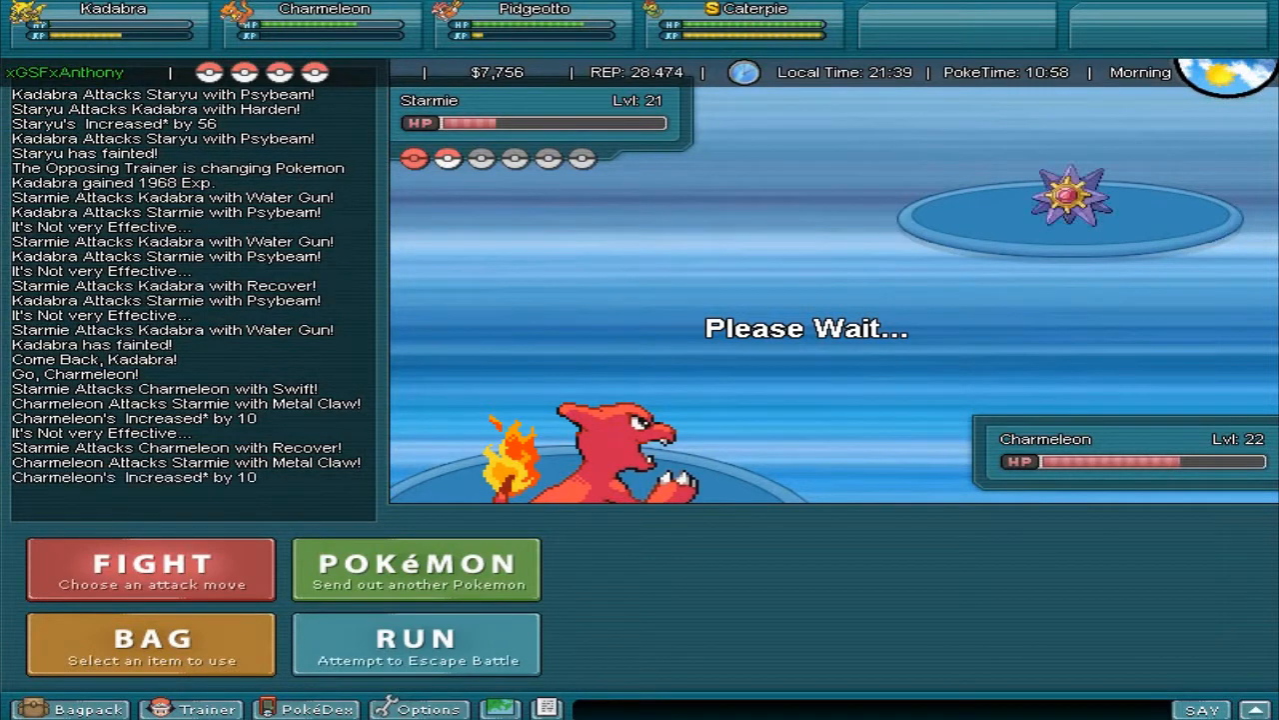
{"action": "left_click", "coordinate": [150, 569]}
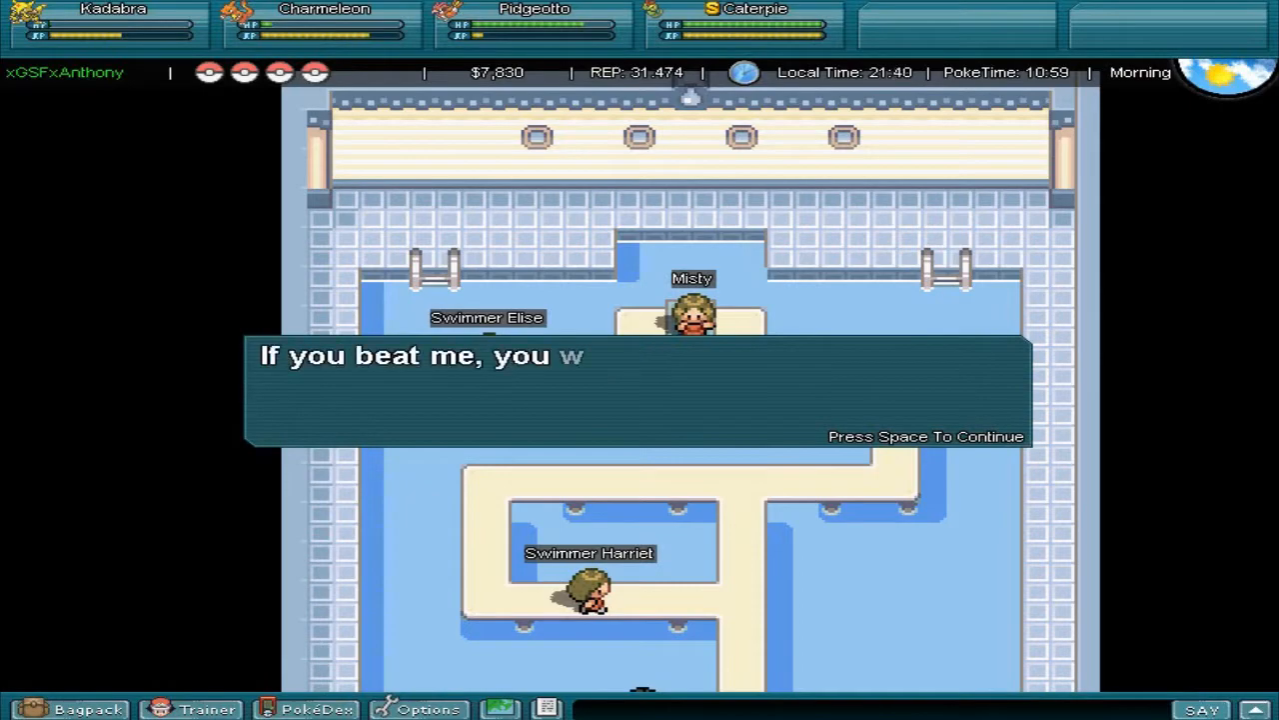
Get through Misty's dialogue and the guard's permission to pass, then head south.
{"action": "key", "text": "space"}
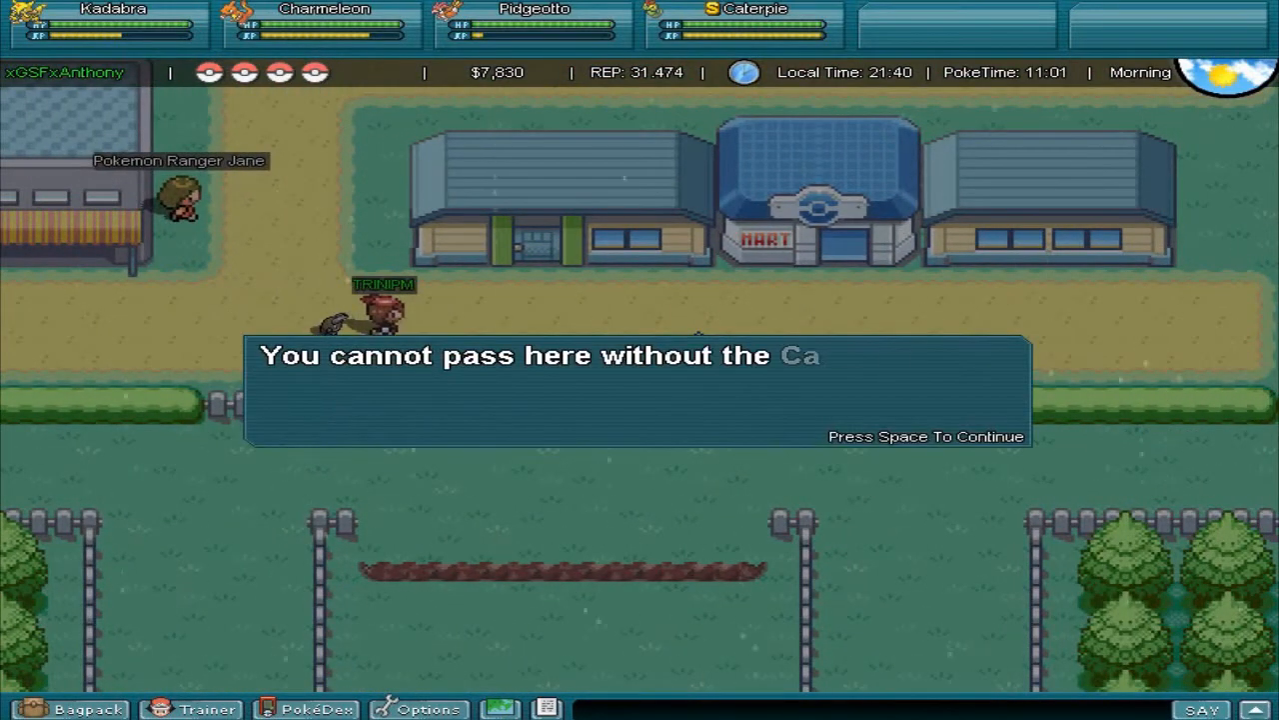
{"action": "key", "text": "space"}
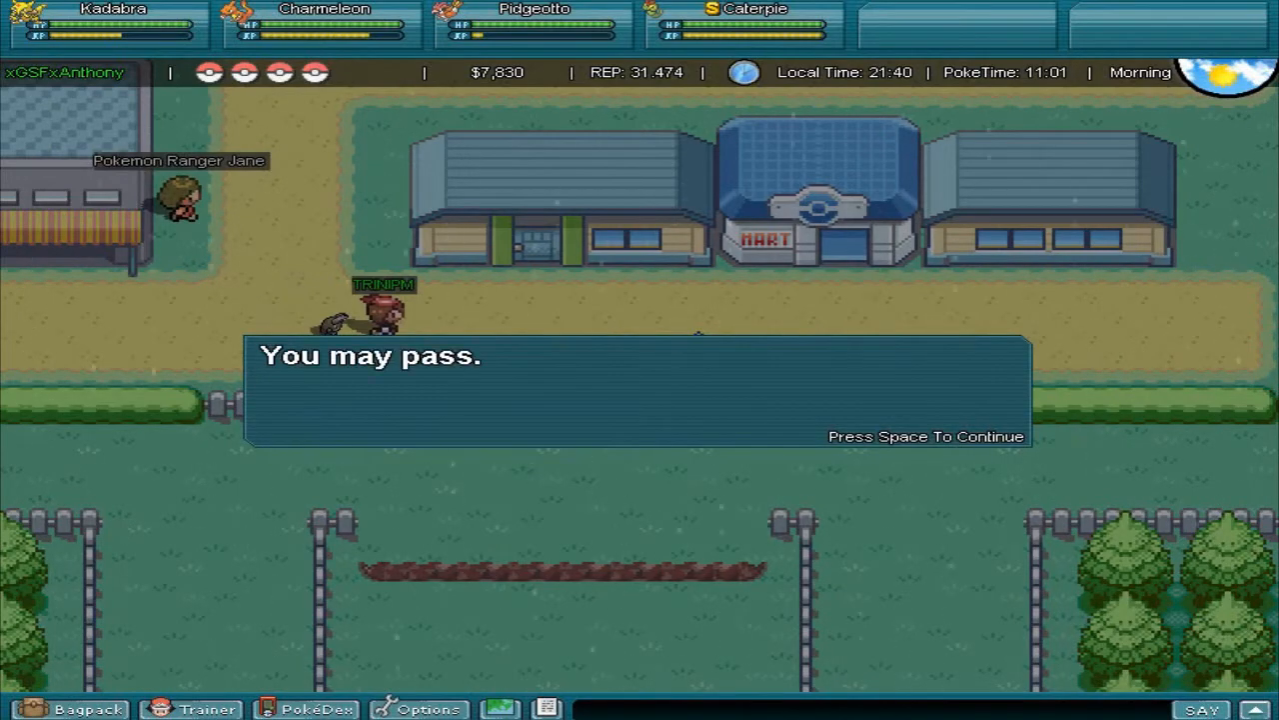
{"action": "key", "text": "space"}
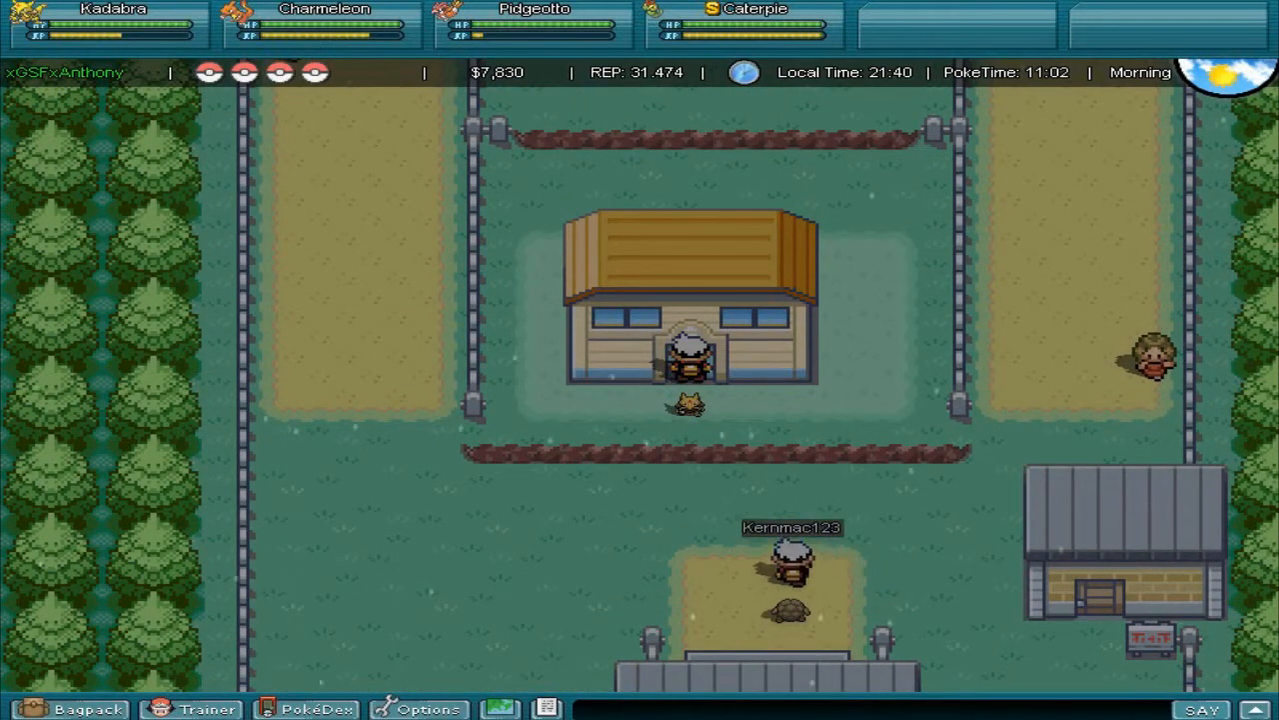
Run /refresh and hear the villager's story about the underground path to Saffron City.
{"action": "type", "text": "/refresh"}
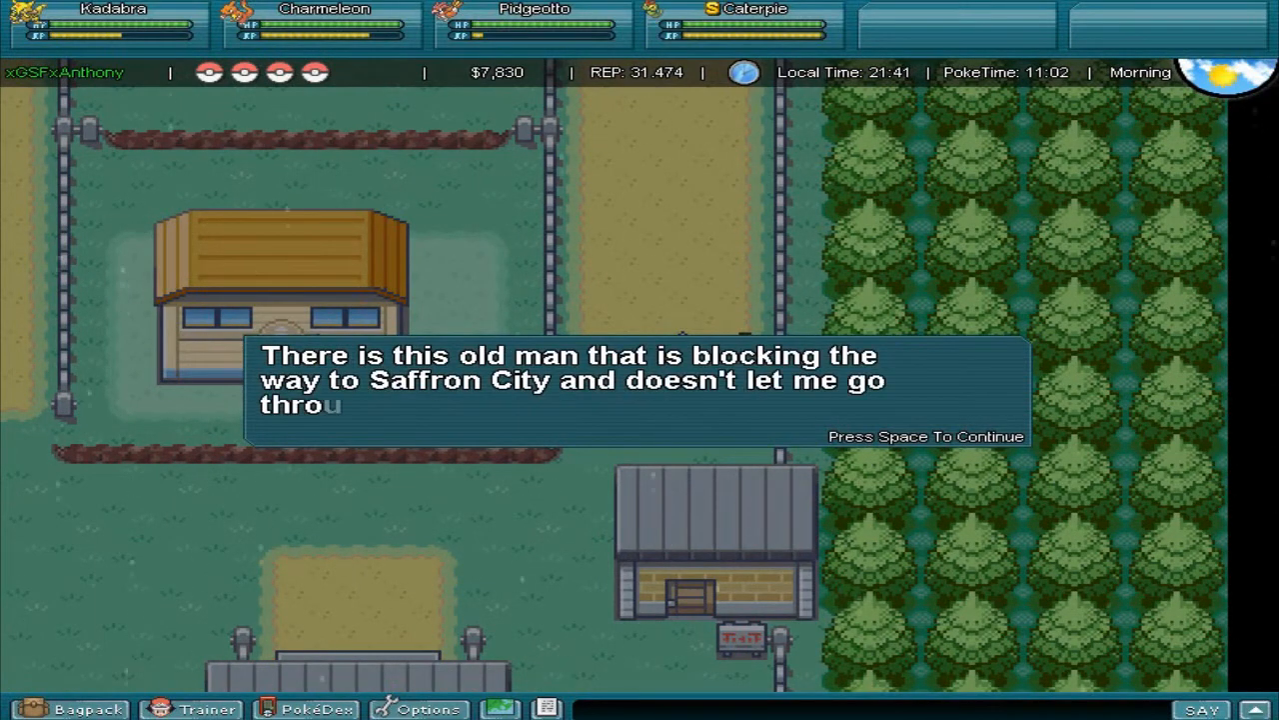
{"action": "key", "text": "space"}
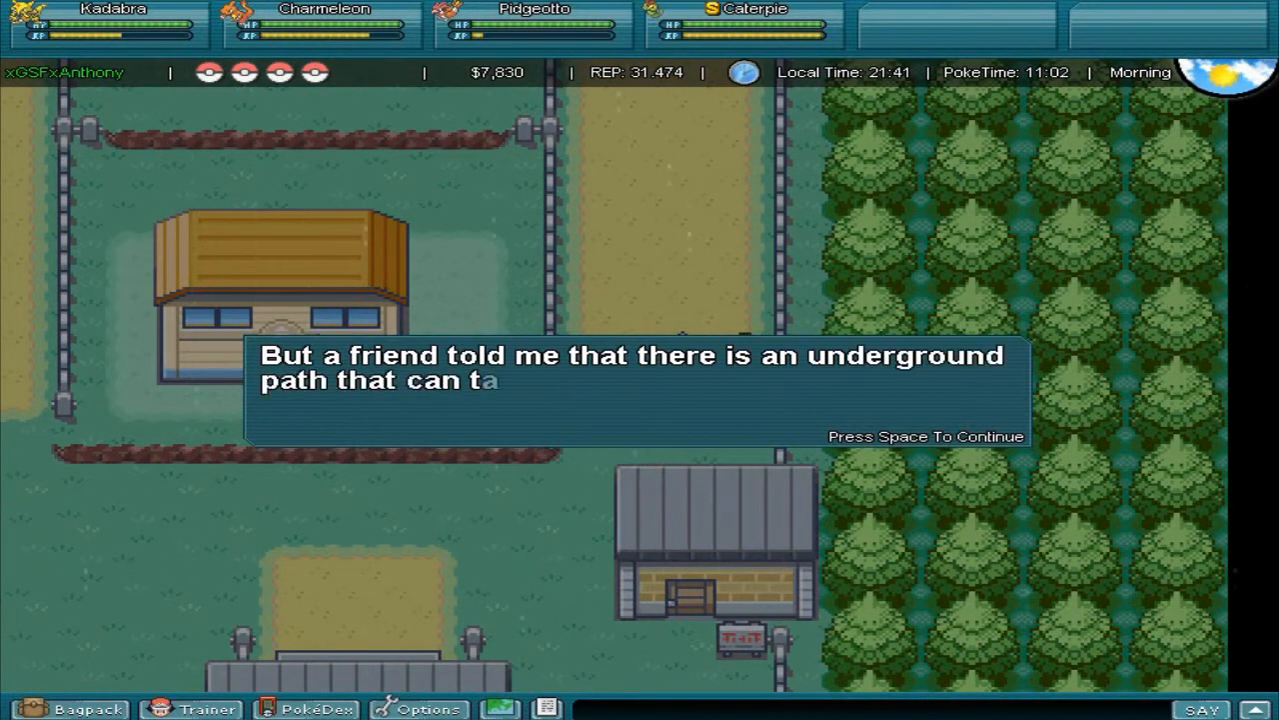
{"action": "key", "text": "space"}
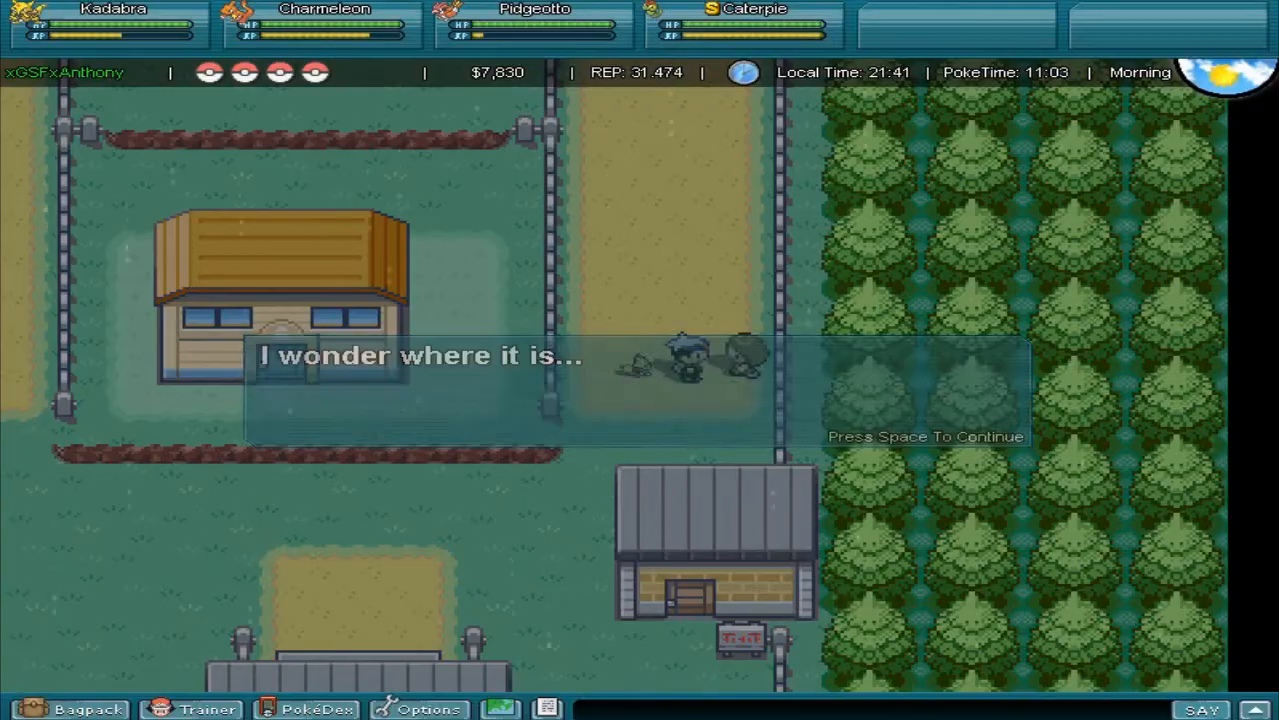
{"action": "key", "text": "space"}
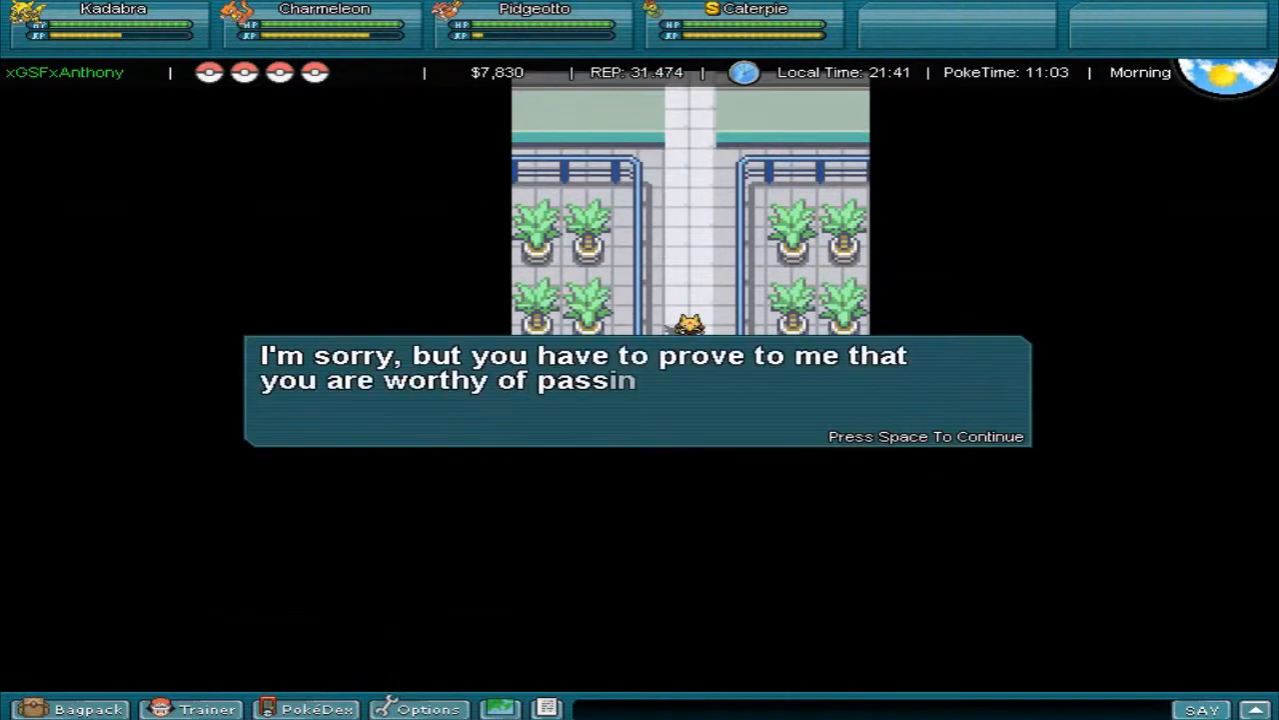
Hear the guard's Soul Badge and secret tunnel explanation, then run /refresh.
{"action": "key", "text": "space"}
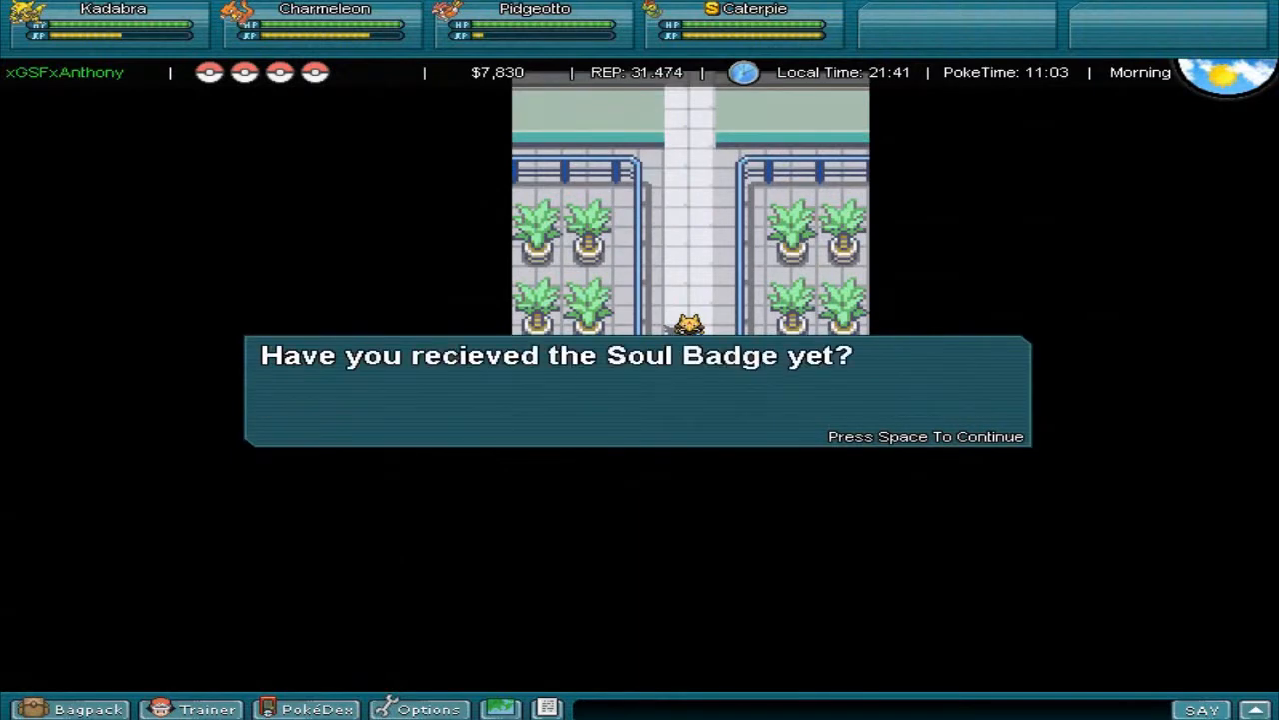
{"action": "key", "text": "space"}
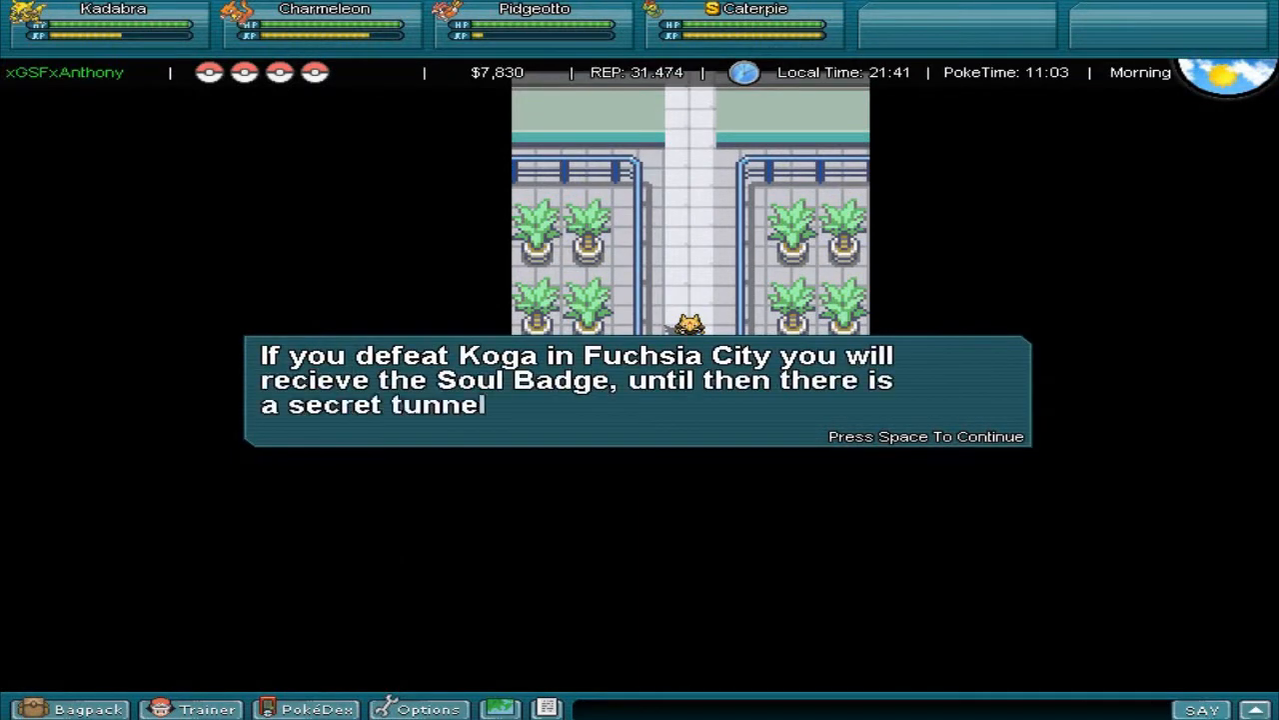
{"action": "key", "text": "space"}
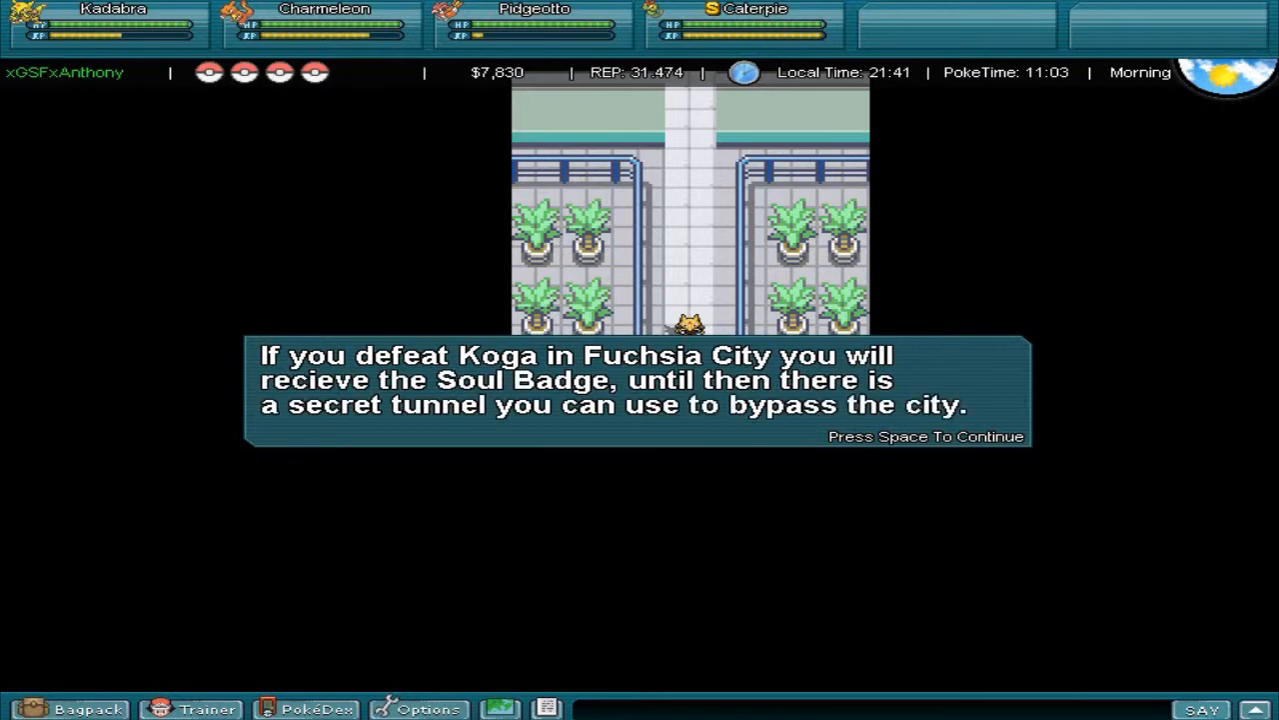
{"action": "key", "text": "space"}
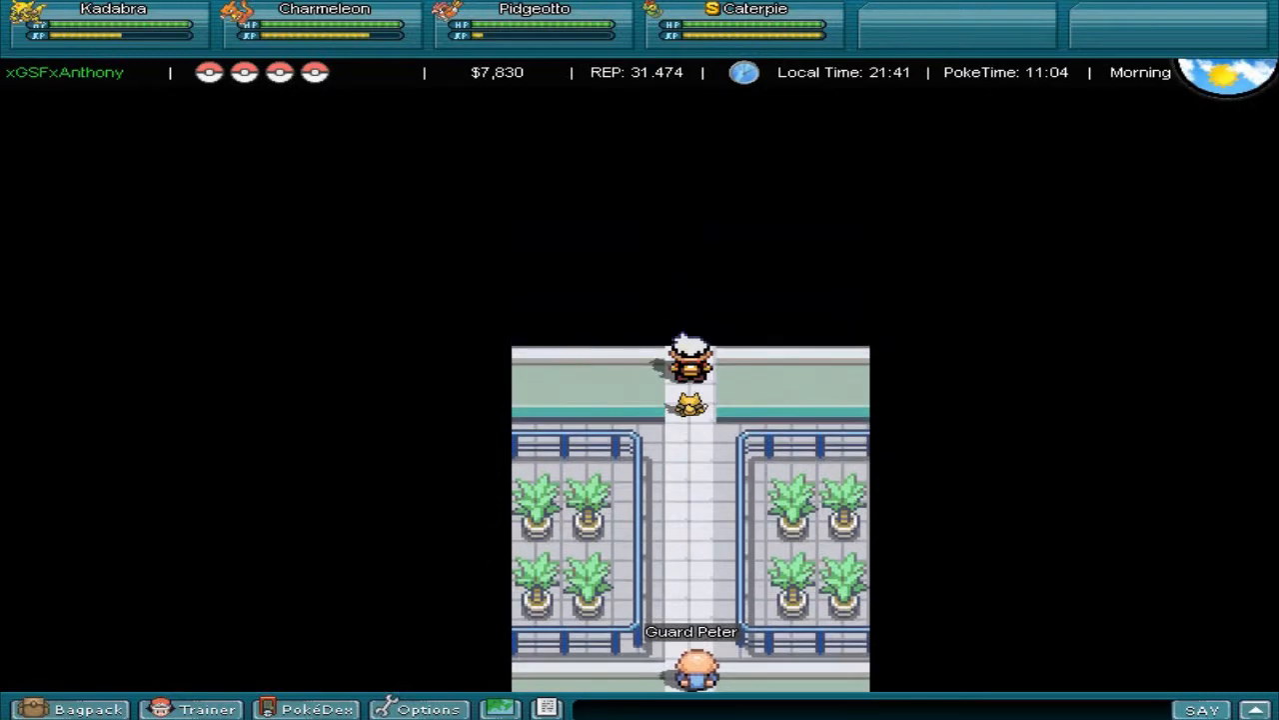
{"action": "type", "text": "/refresh"}
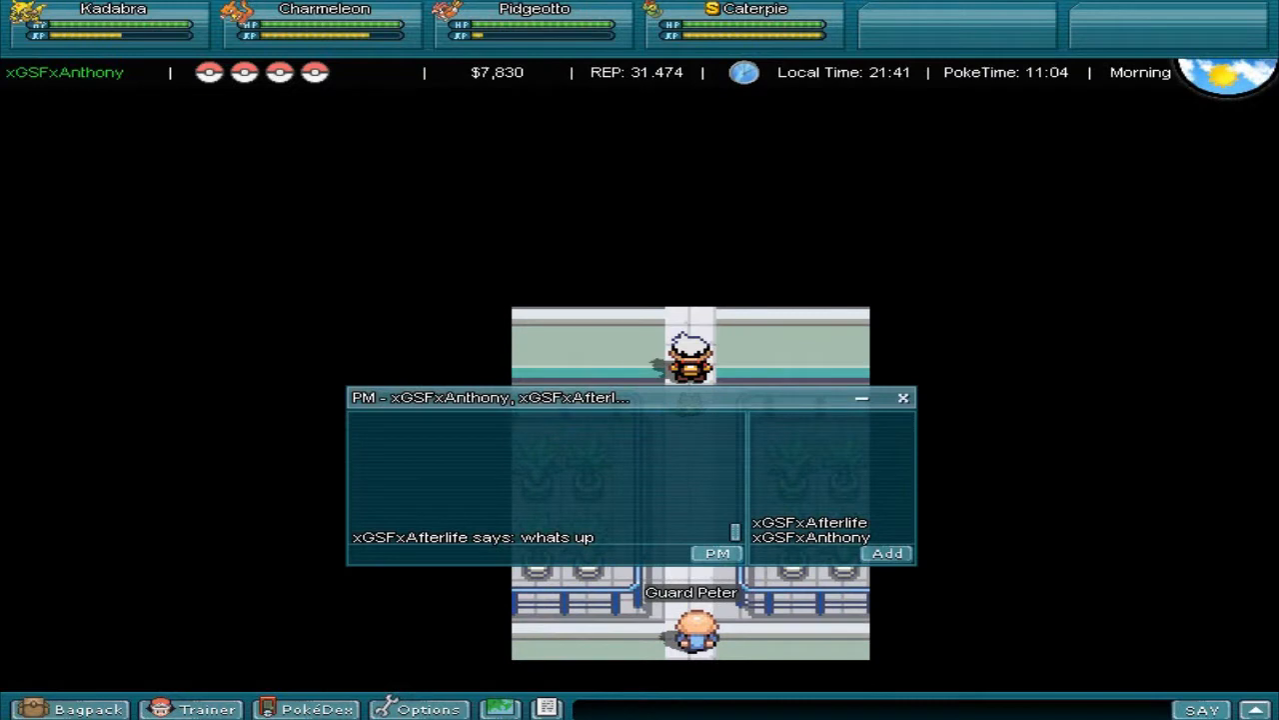
Send the reply 'beat' in the private chat.
{"action": "type", "text": "beat"}
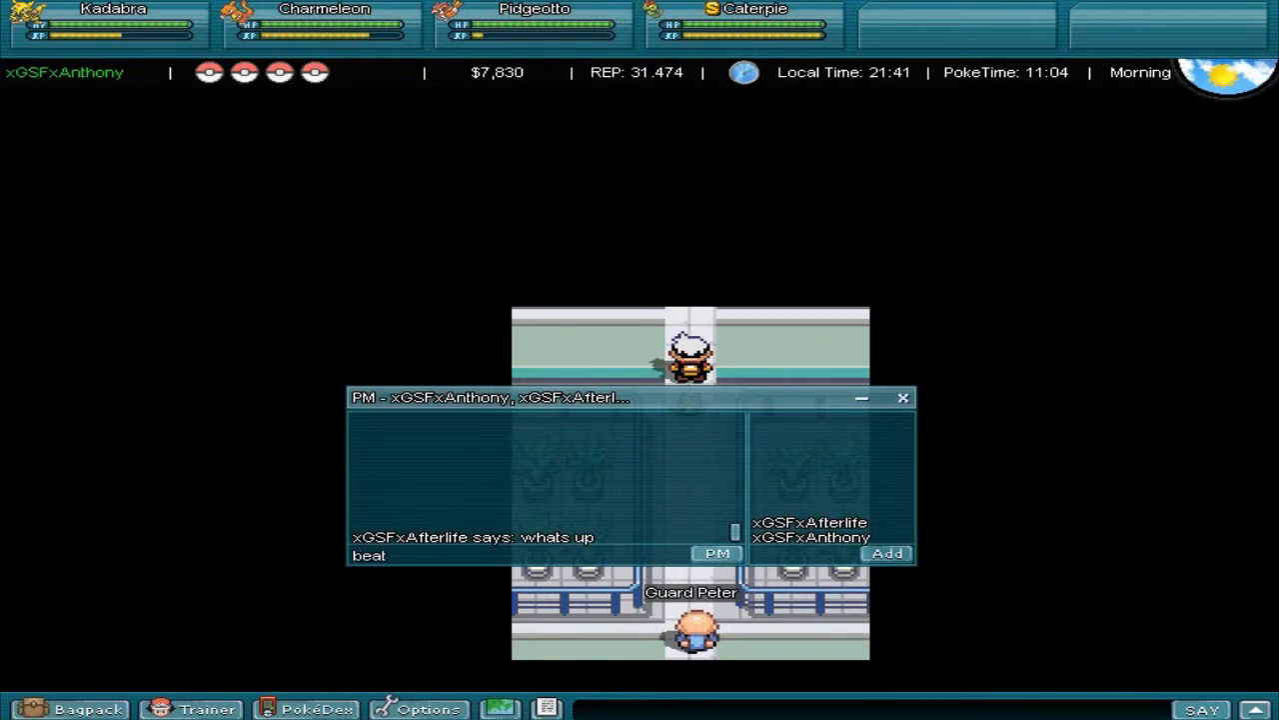
{"action": "key", "text": "enter"}
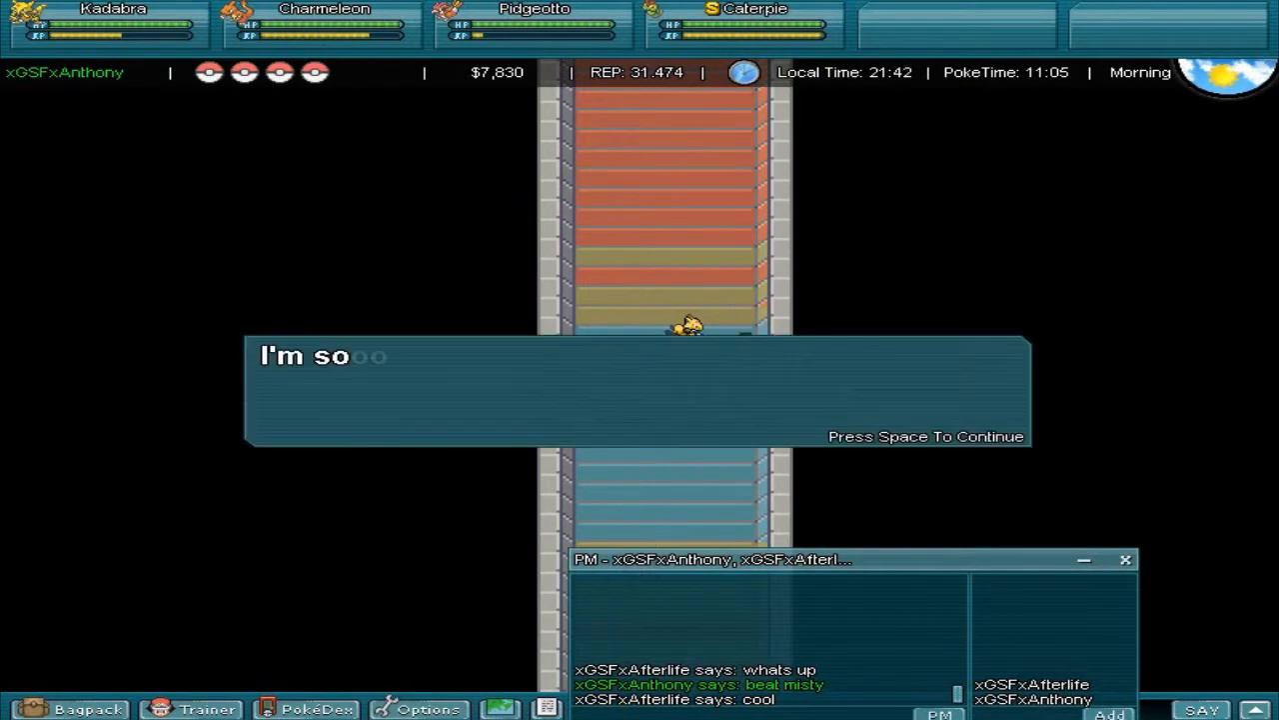
Use Kadabra's Psybeam to knock out Ponyta, Tangela and Bellsprout.
{"action": "key", "text": "space"}
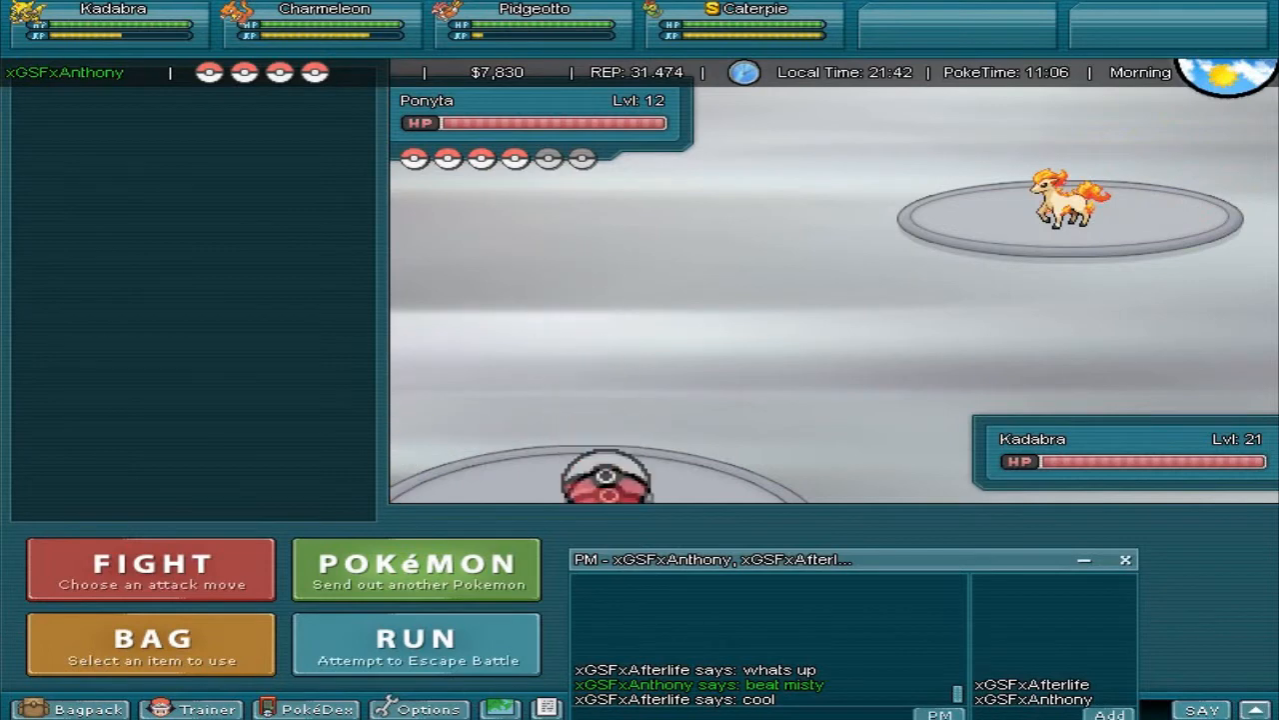
{"action": "left_click", "coordinate": [150, 567]}
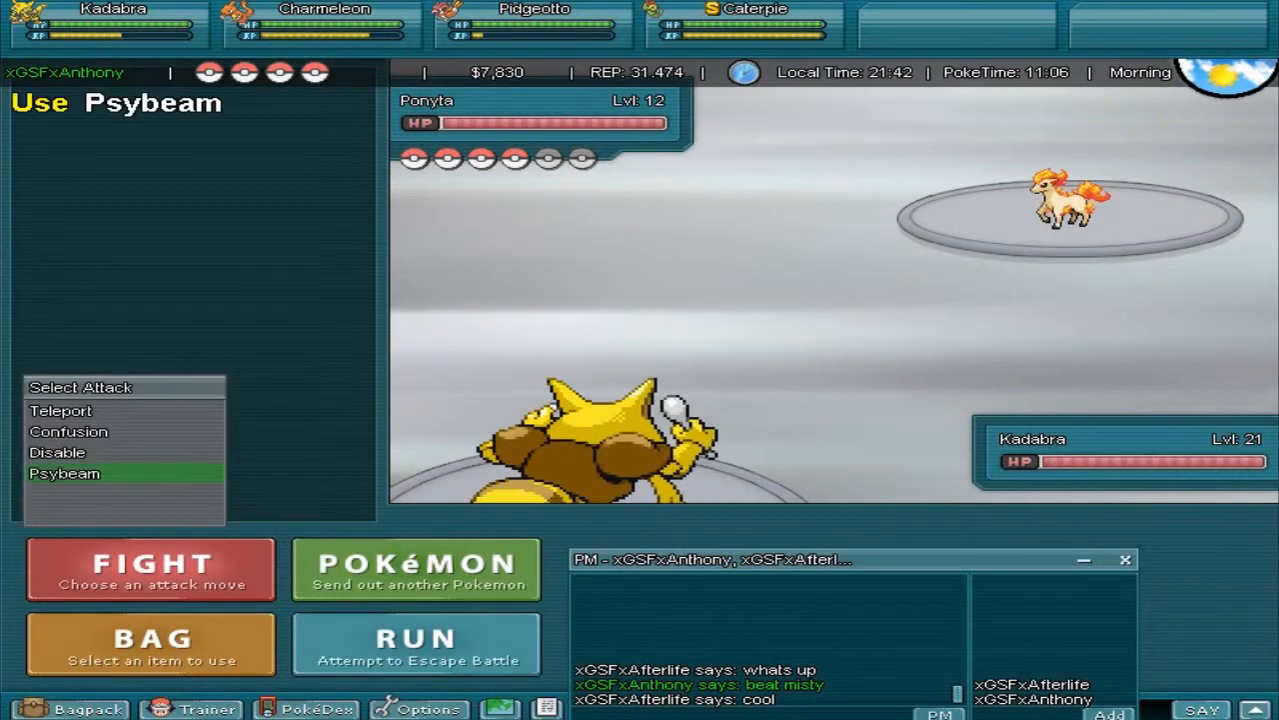
{"action": "left_click", "coordinate": [64, 473]}
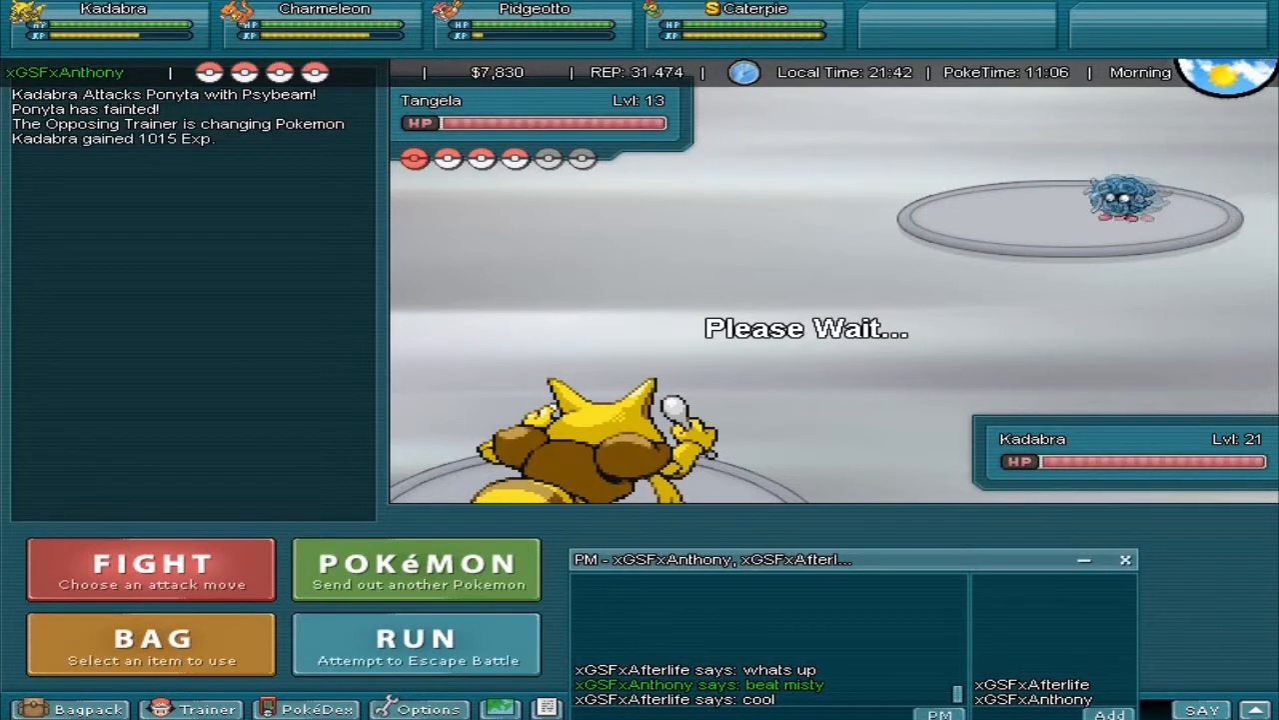
{"action": "left_click", "coordinate": [150, 567]}
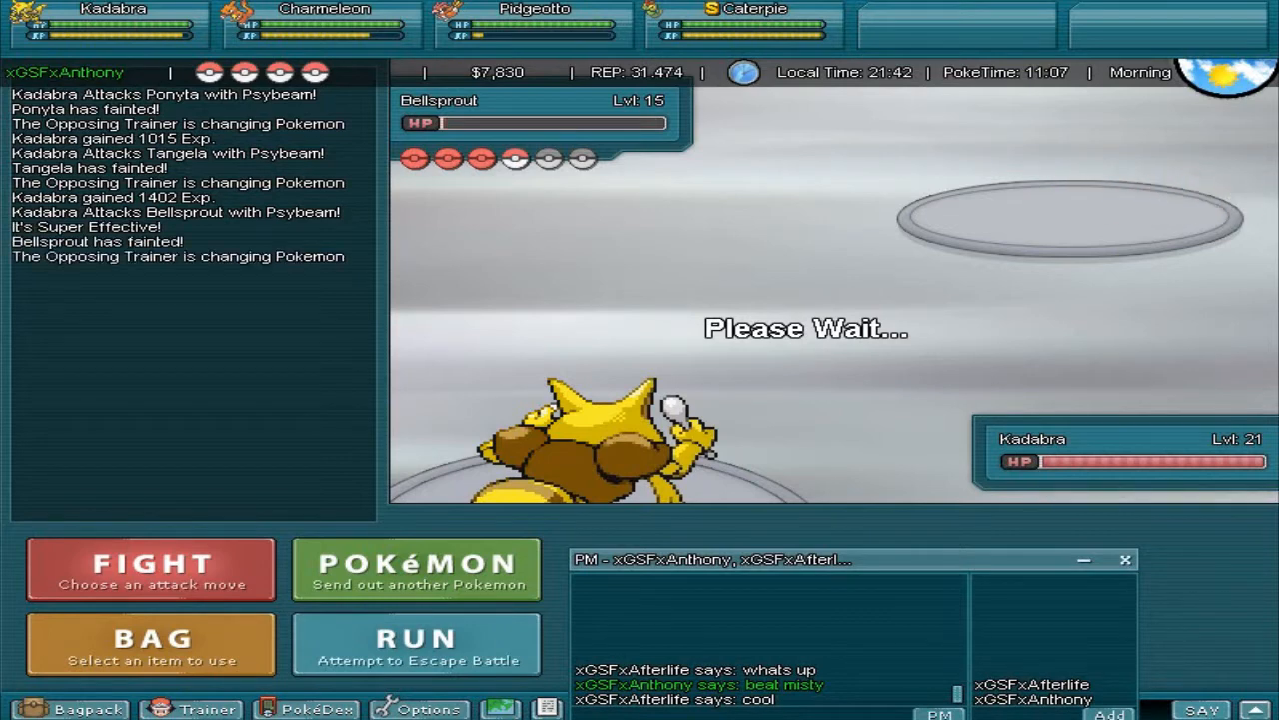
{"action": "left_click", "coordinate": [150, 568]}
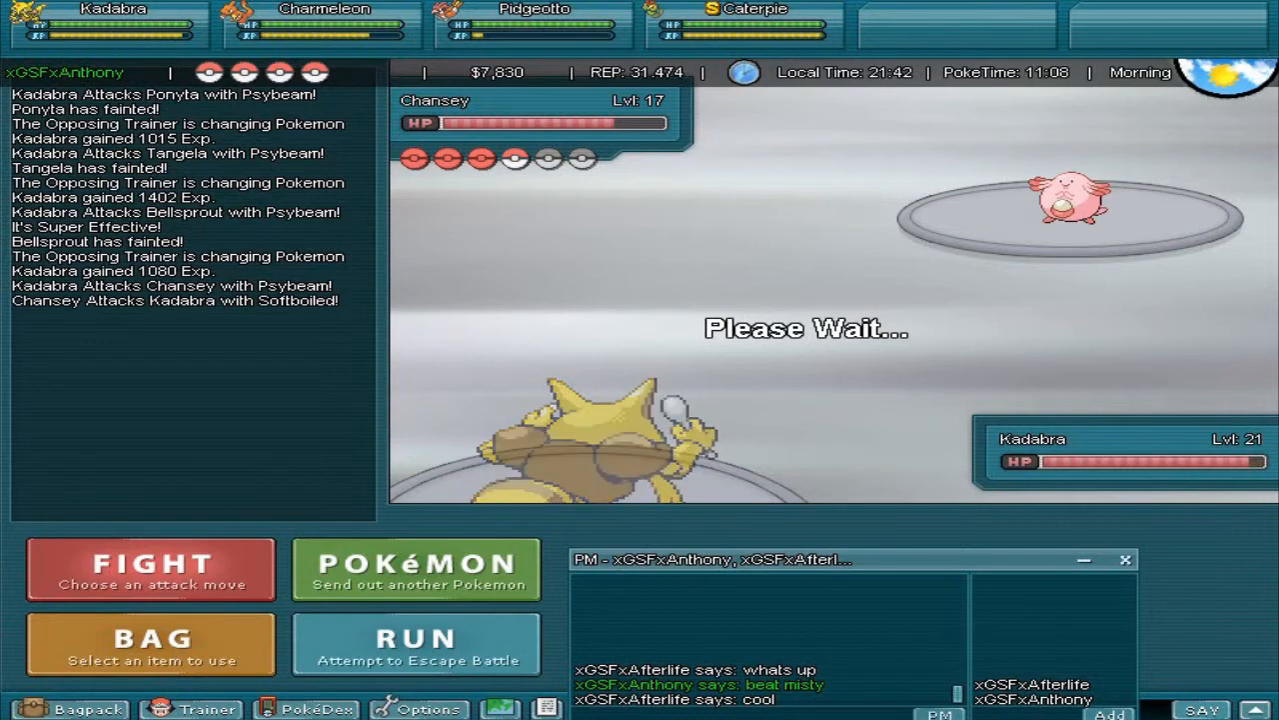
Defeat Chansey with four Psybeam attacks from Kadabra to win the battle.
{"action": "left_click", "coordinate": [150, 568]}
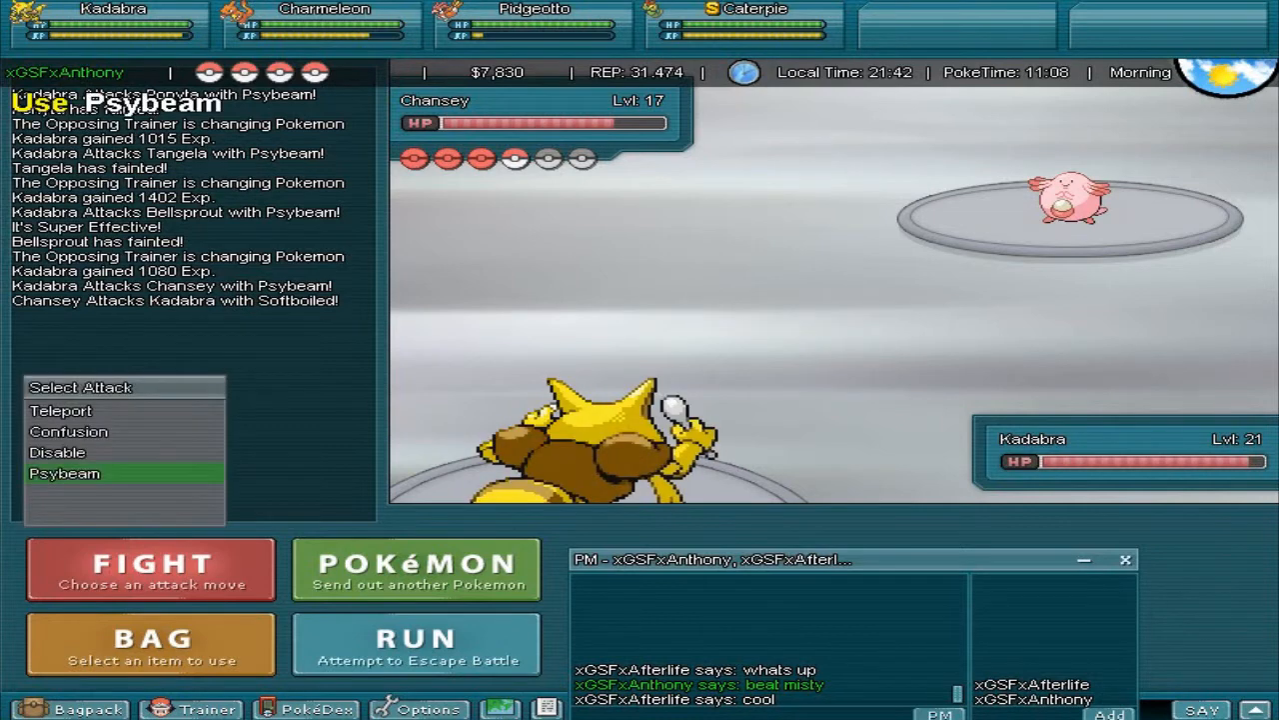
{"action": "left_click", "coordinate": [64, 473]}
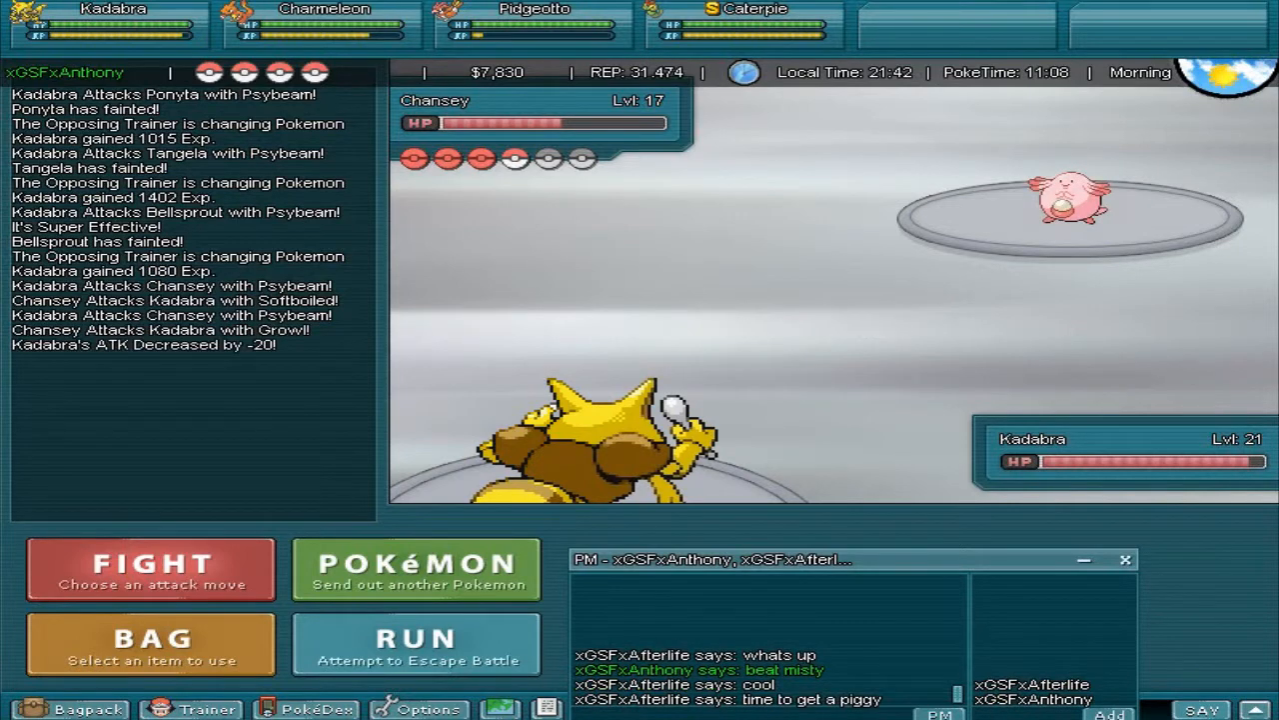
{"action": "left_click", "coordinate": [150, 568]}
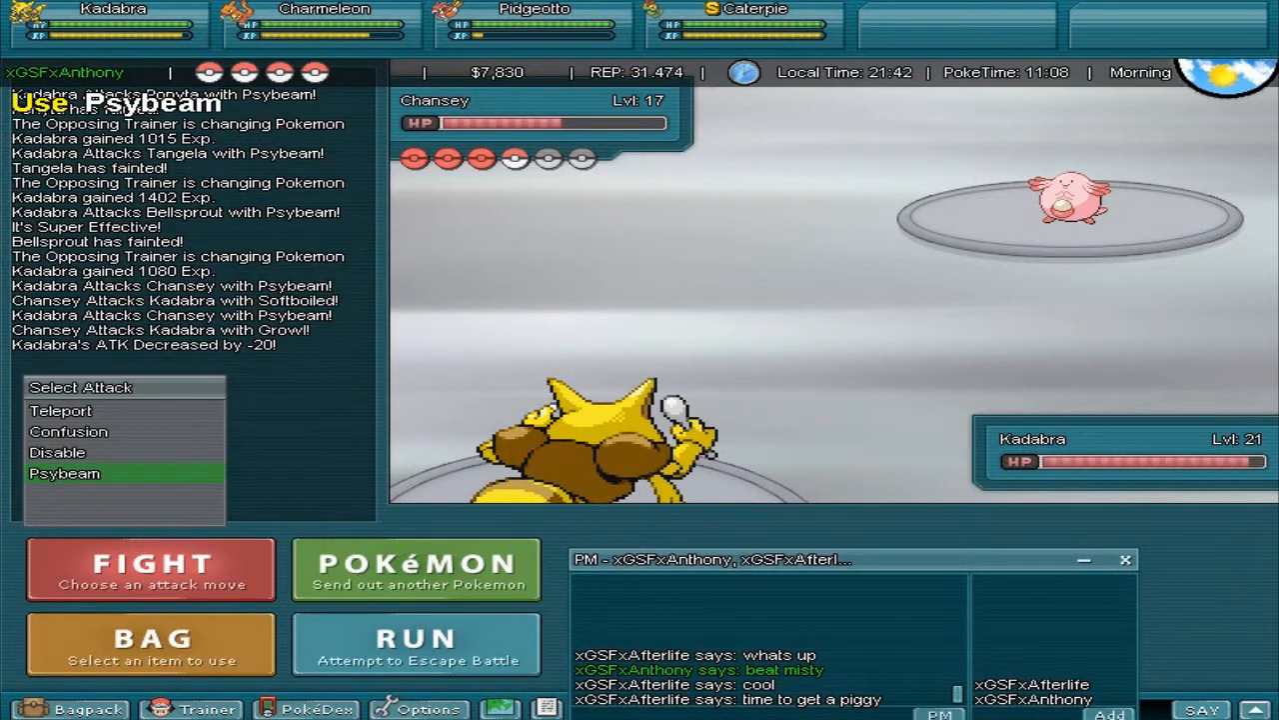
{"action": "left_click", "coordinate": [64, 473]}
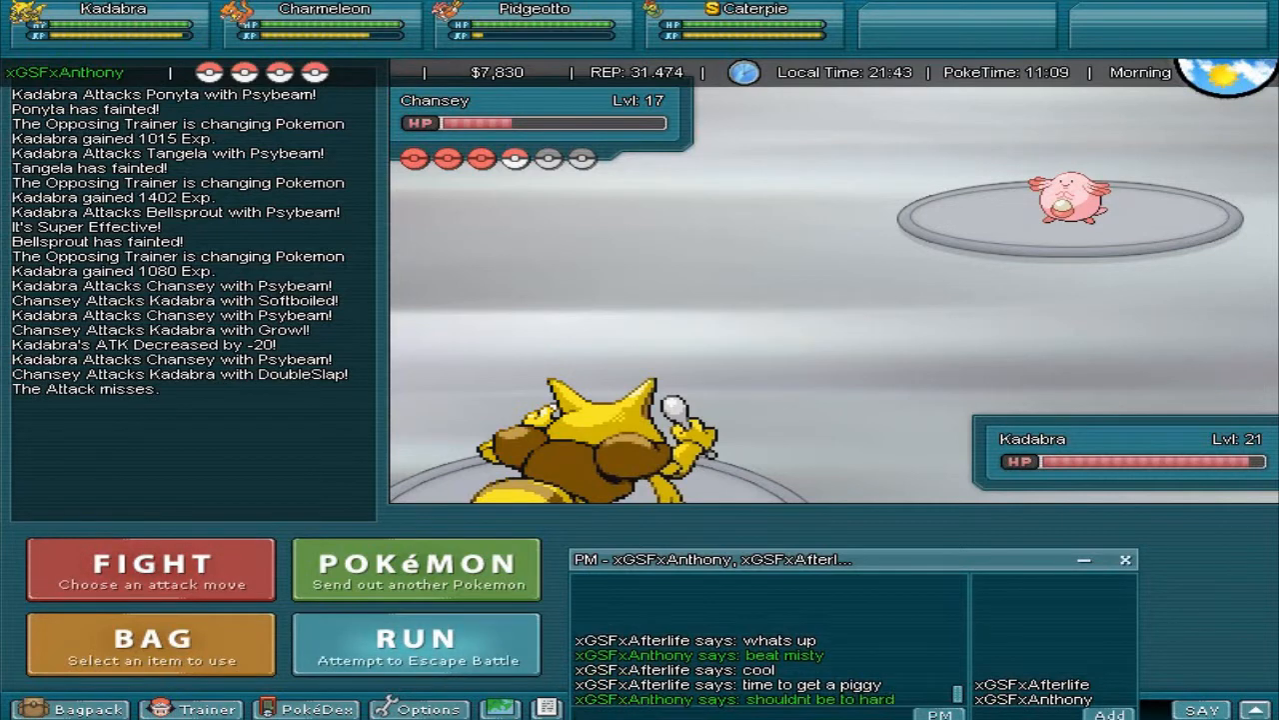
{"action": "left_click", "coordinate": [150, 569]}
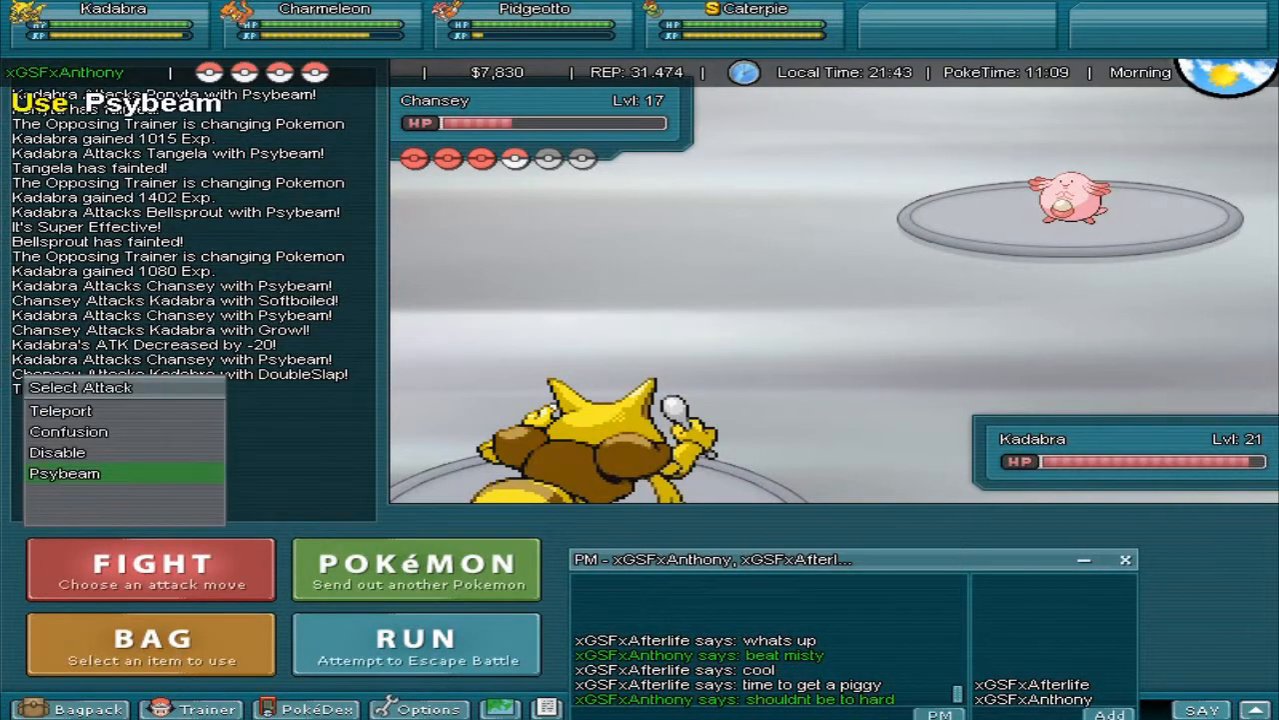
{"action": "left_click", "coordinate": [64, 473]}
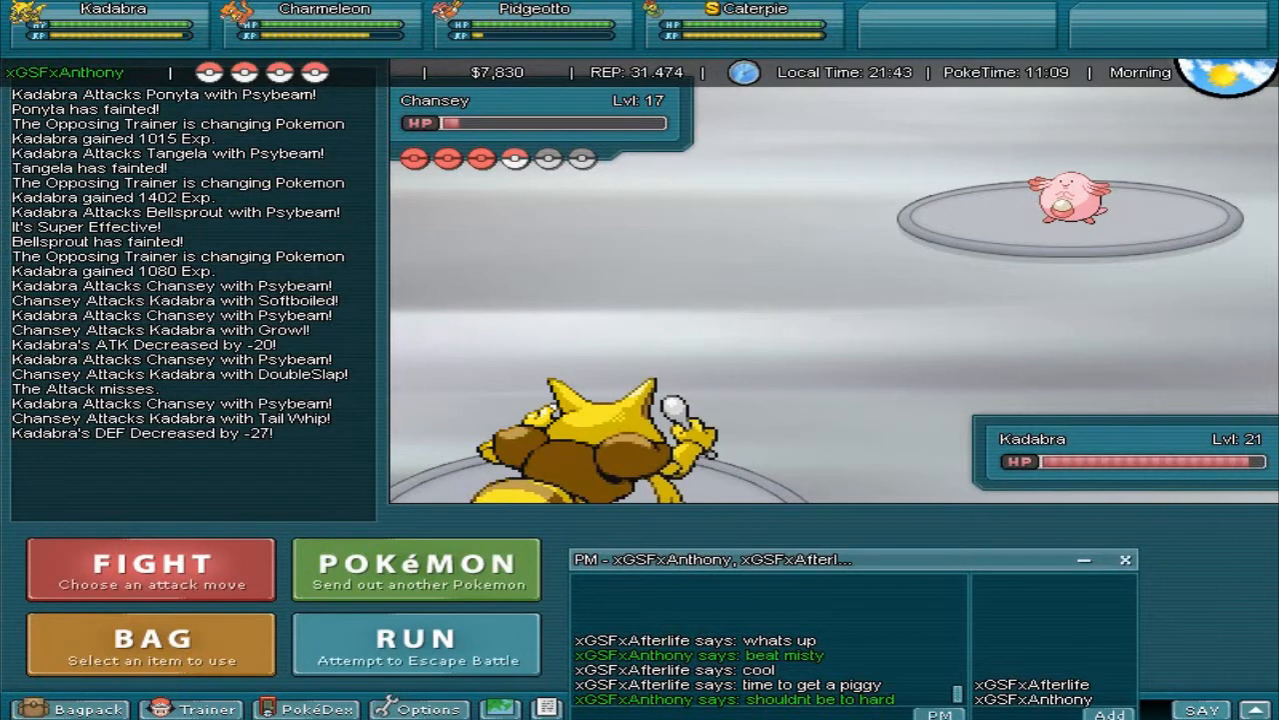
{"action": "left_click", "coordinate": [150, 569]}
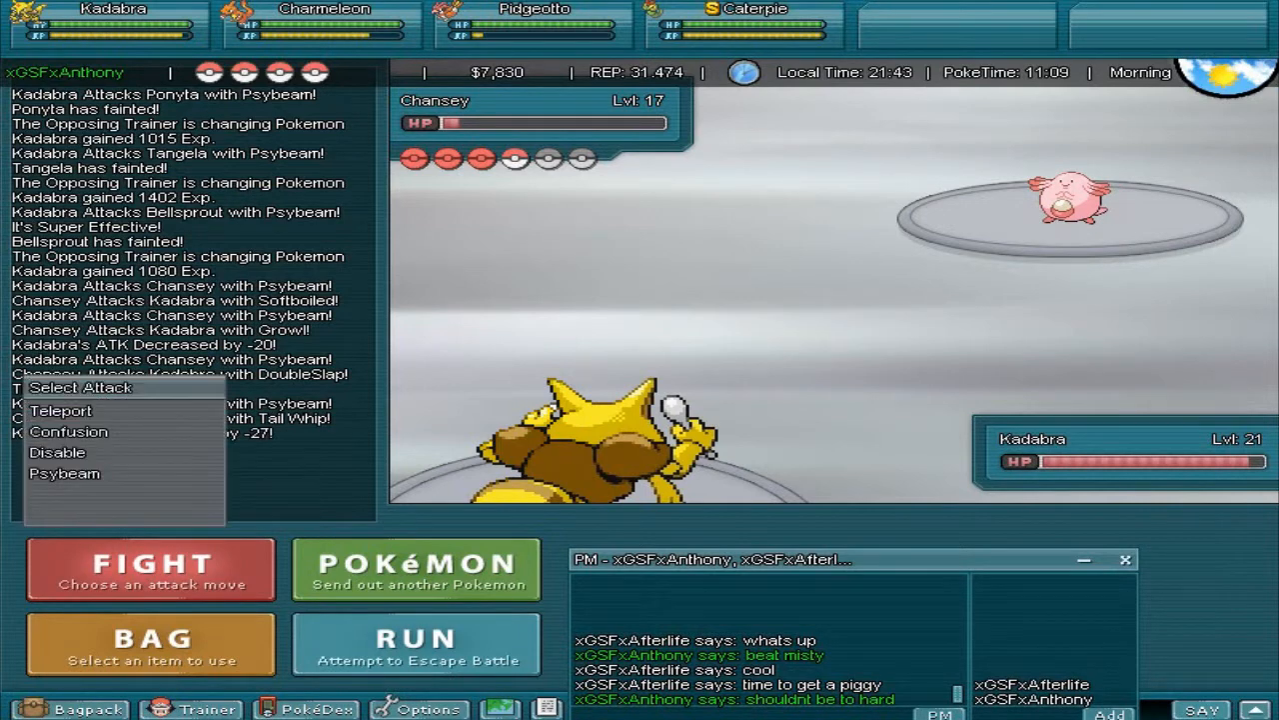
{"action": "left_click", "coordinate": [64, 472]}
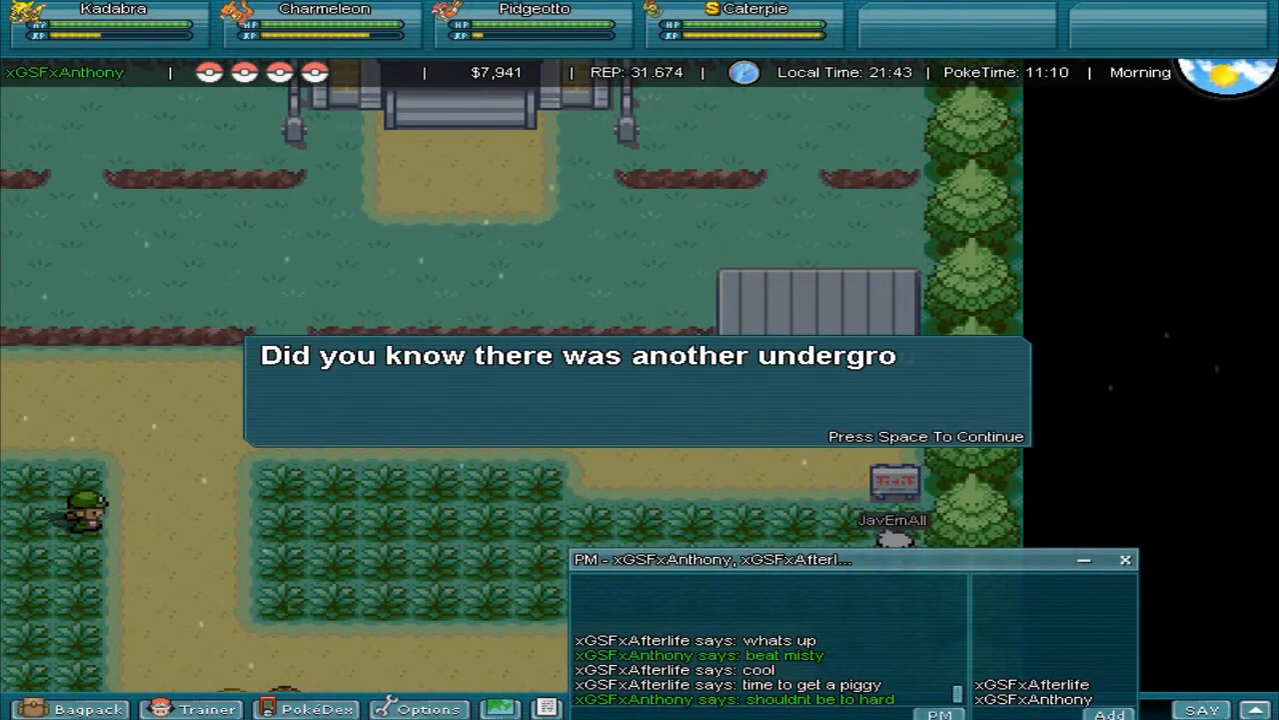
Get through the guard's Soul Badge dialogue and send 'who e' in chat.
{"action": "key", "text": "space"}
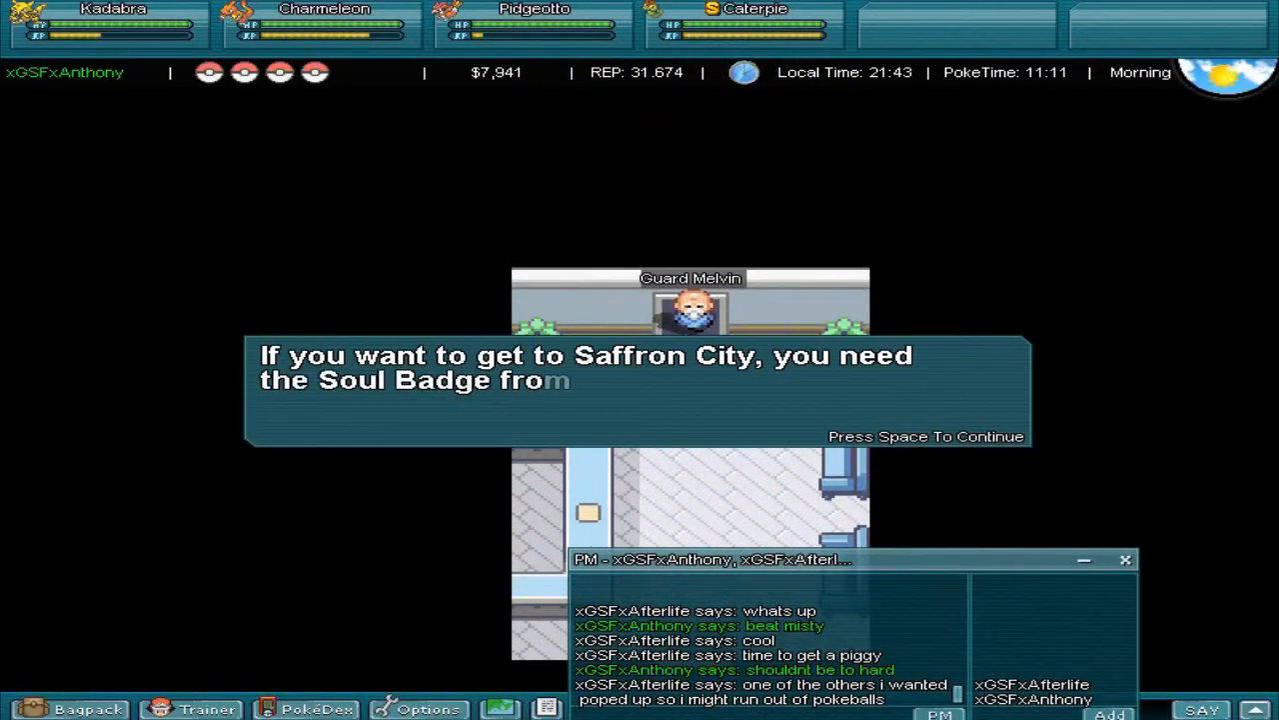
{"action": "key", "text": "space"}
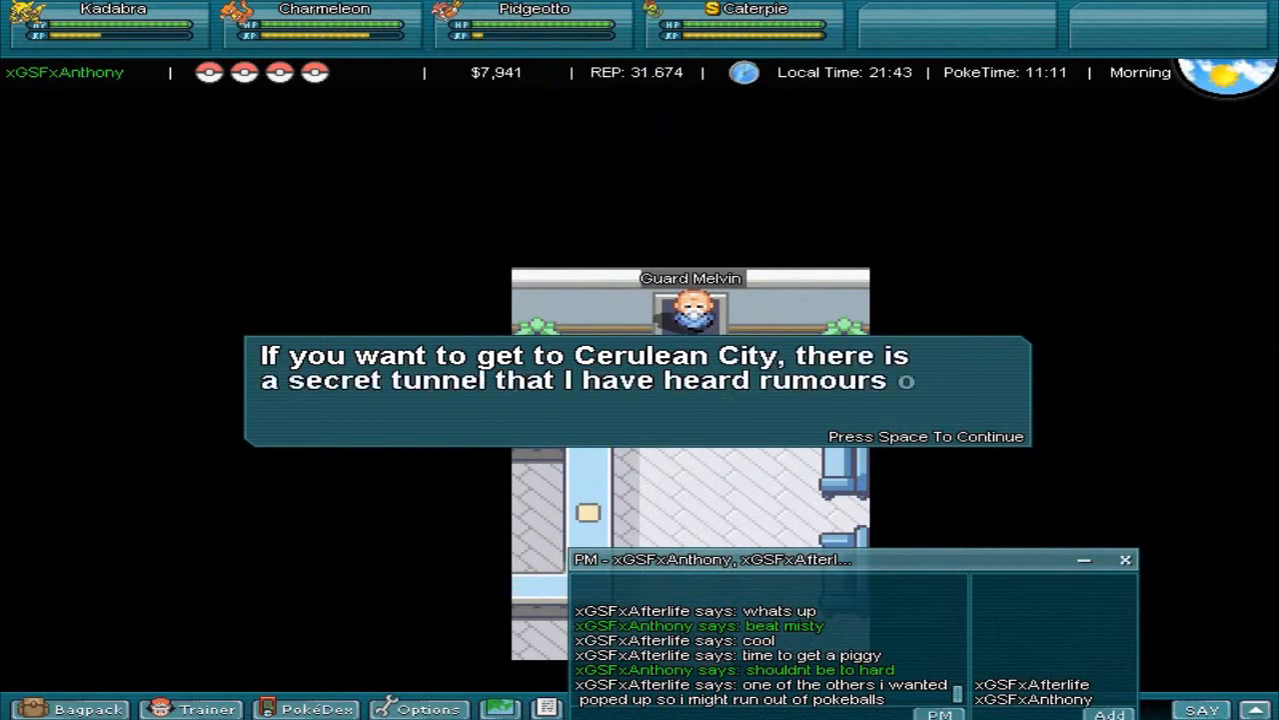
{"action": "key", "text": "space"}
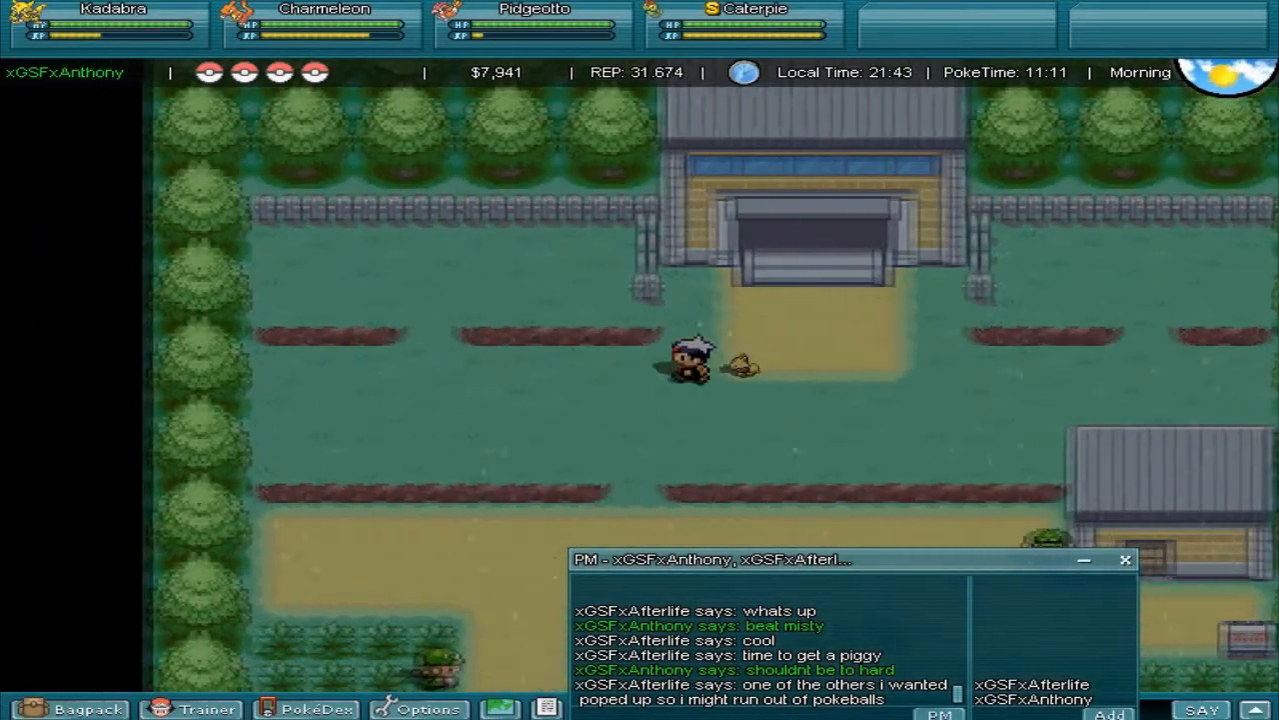
{"action": "key", "text": "up"}
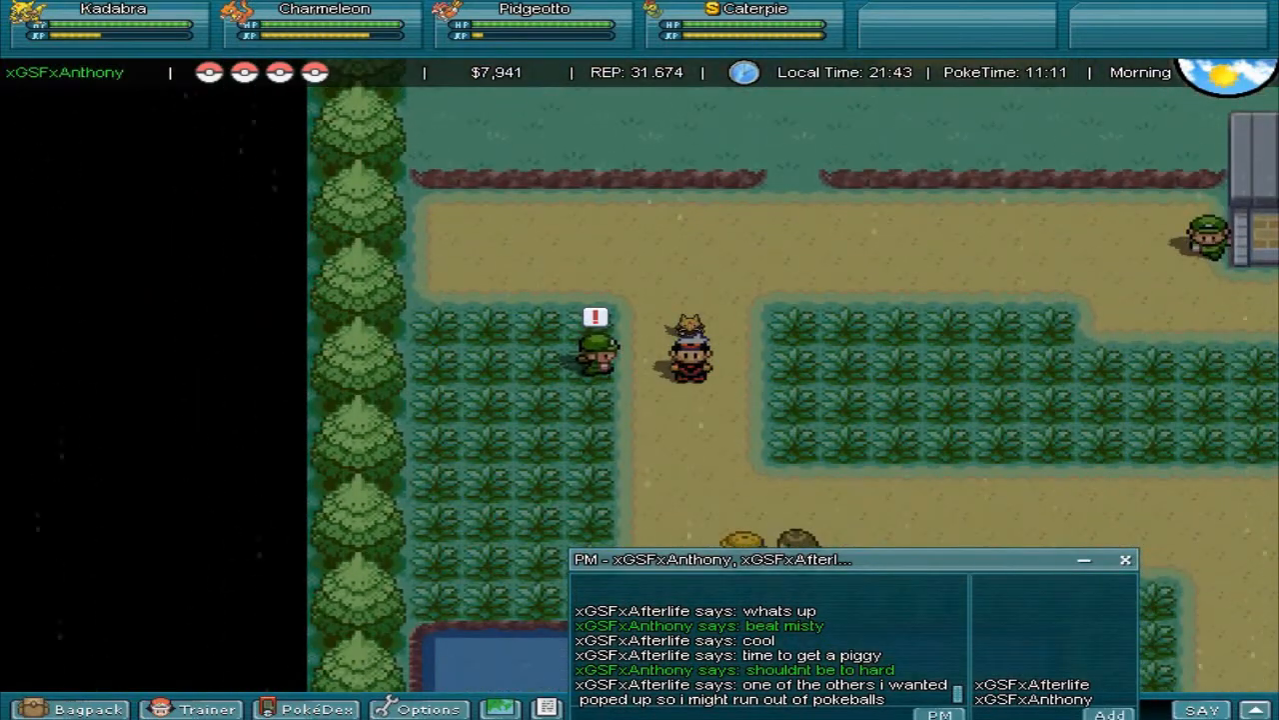
{"action": "type", "text": "who else youwant?"}
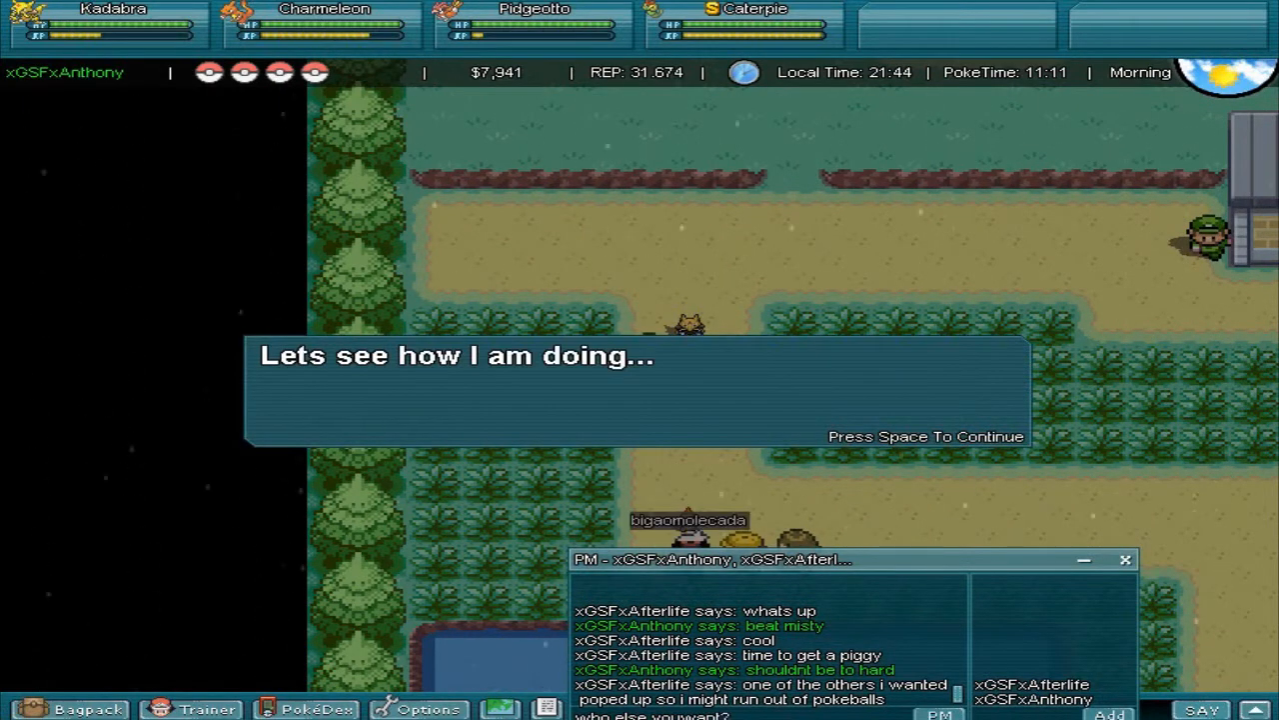
{"action": "key", "text": "space"}
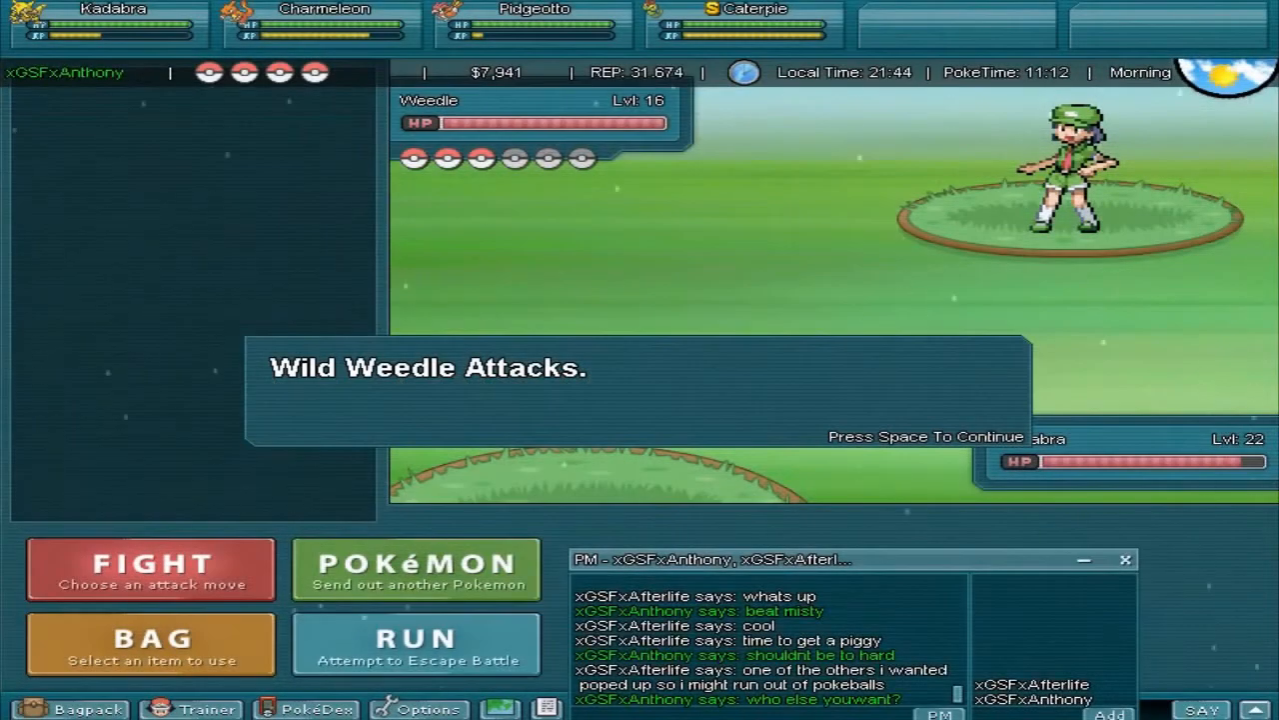
Attack Weedle, then Squirtle, with Kadabra's Psybeam.
{"action": "key", "text": "space"}
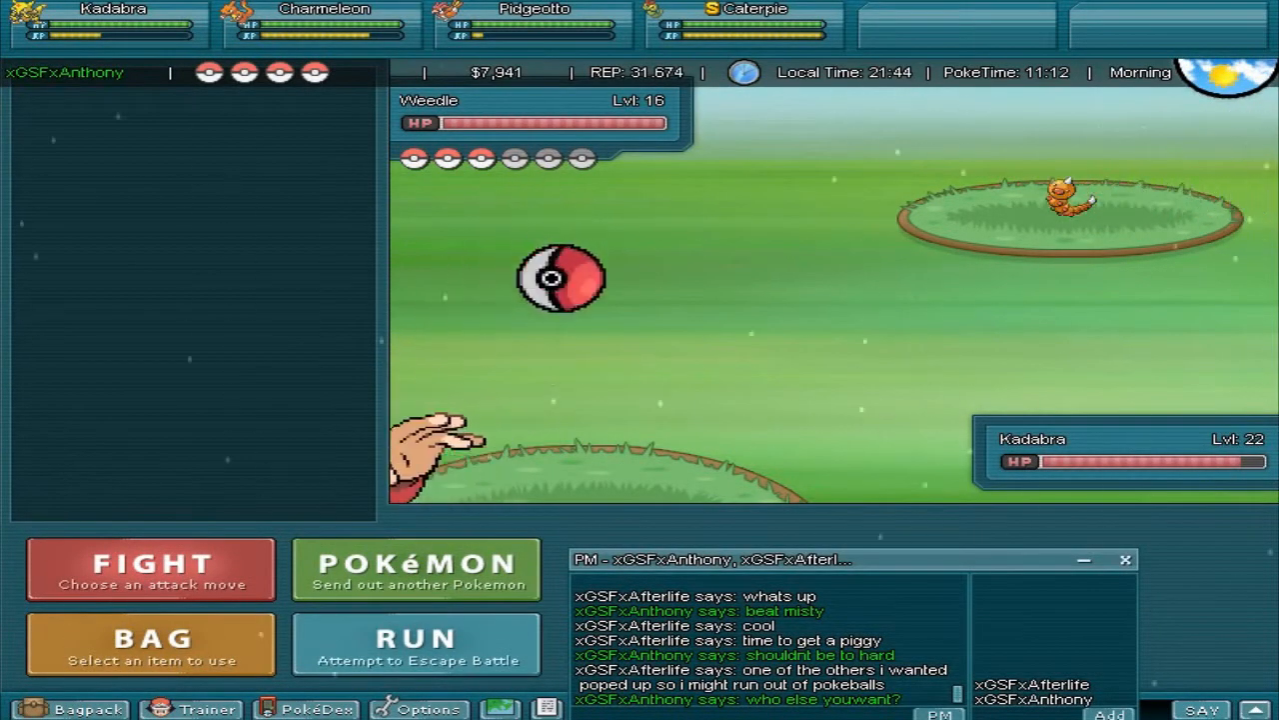
{"action": "left_click", "coordinate": [150, 568]}
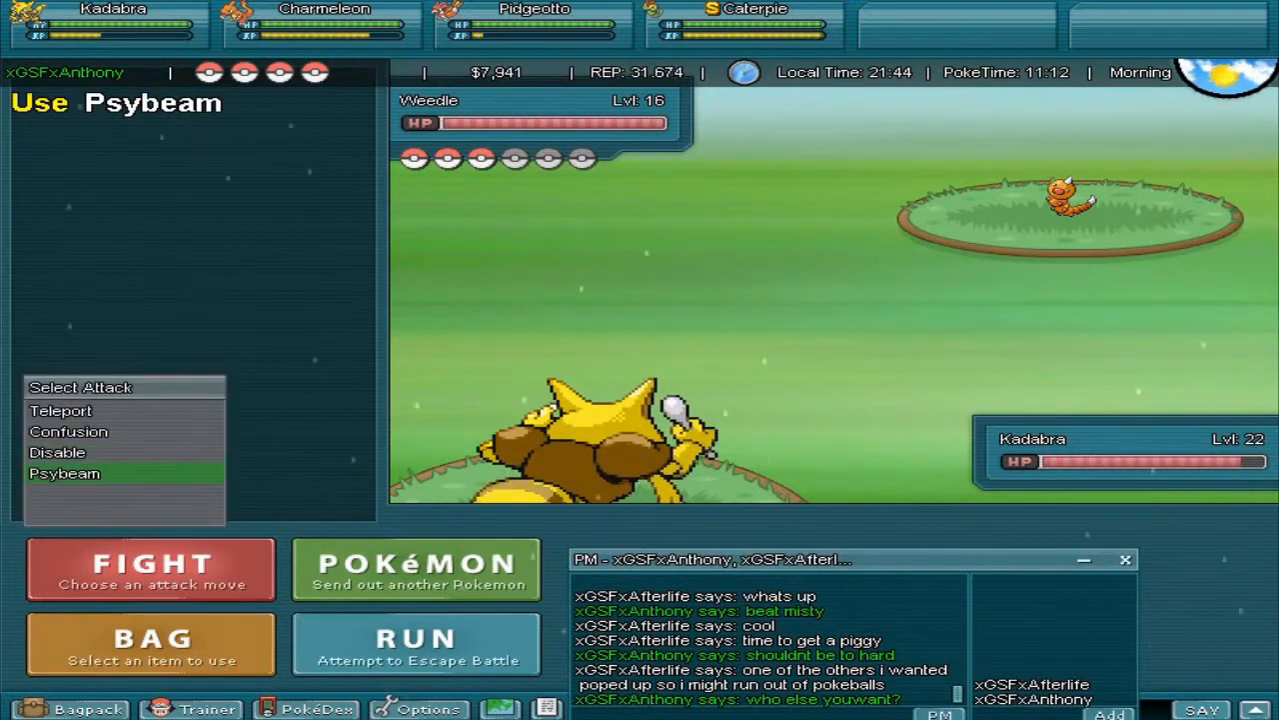
{"action": "left_click", "coordinate": [65, 473]}
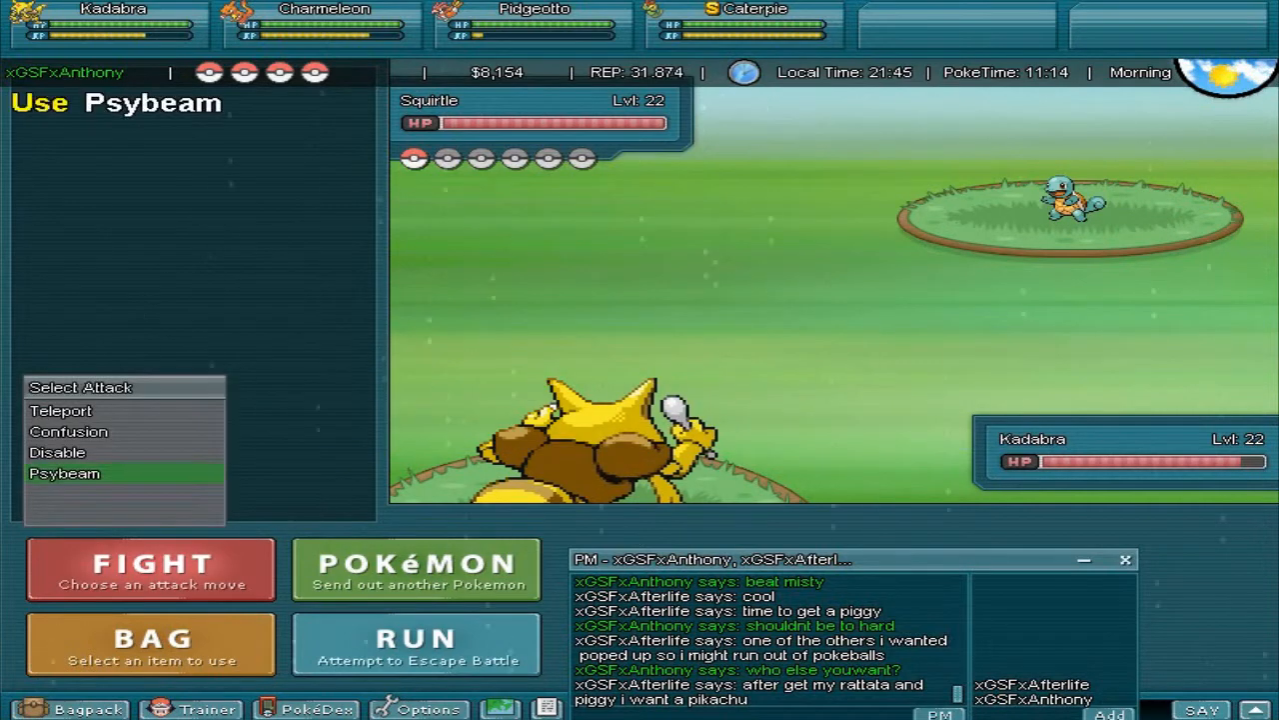
{"action": "left_click", "coordinate": [64, 473]}
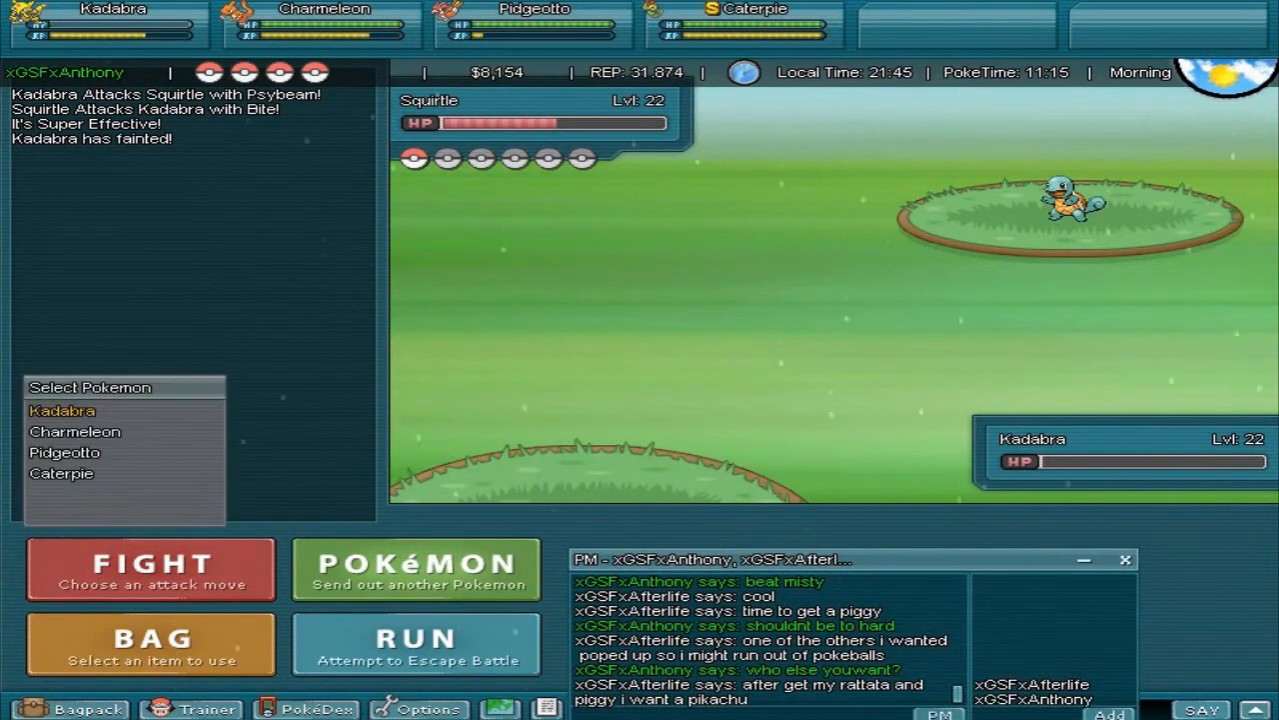
Swap the fainted Kadabra for Charmeleon and hit Squirtle with Metal Claw.
{"action": "left_click", "coordinate": [74, 431]}
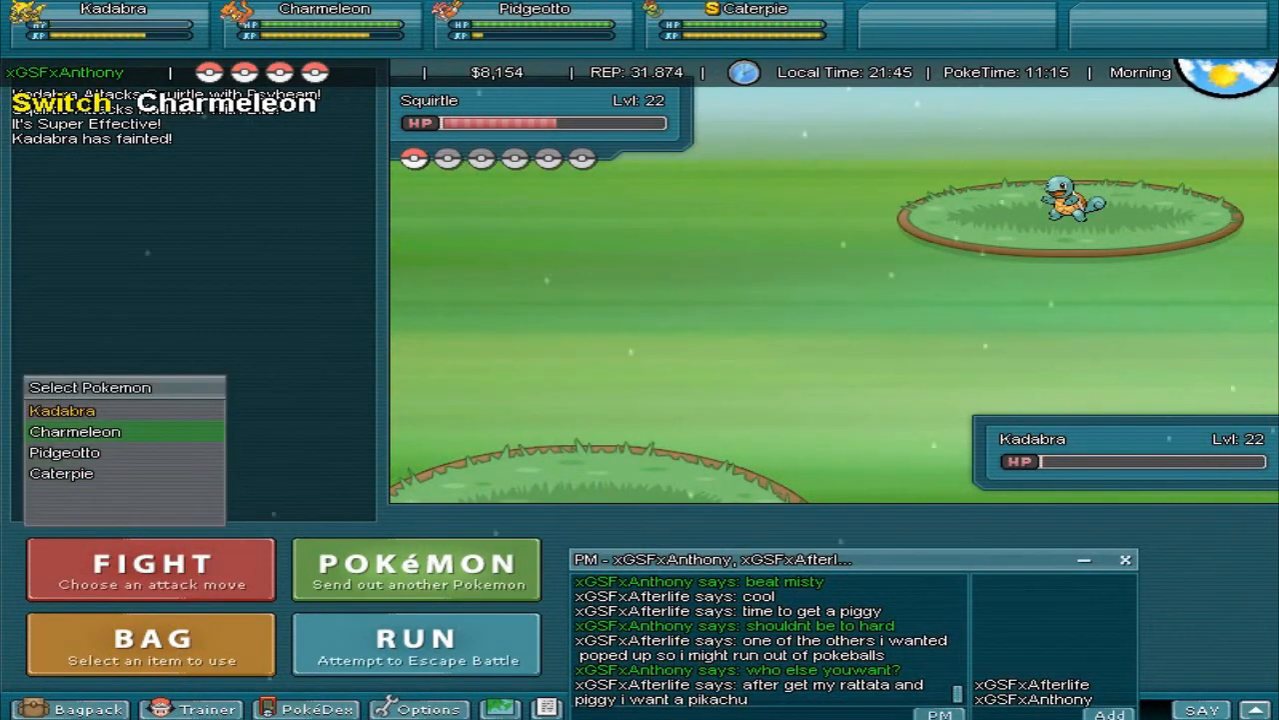
{"action": "left_click", "coordinate": [75, 431]}
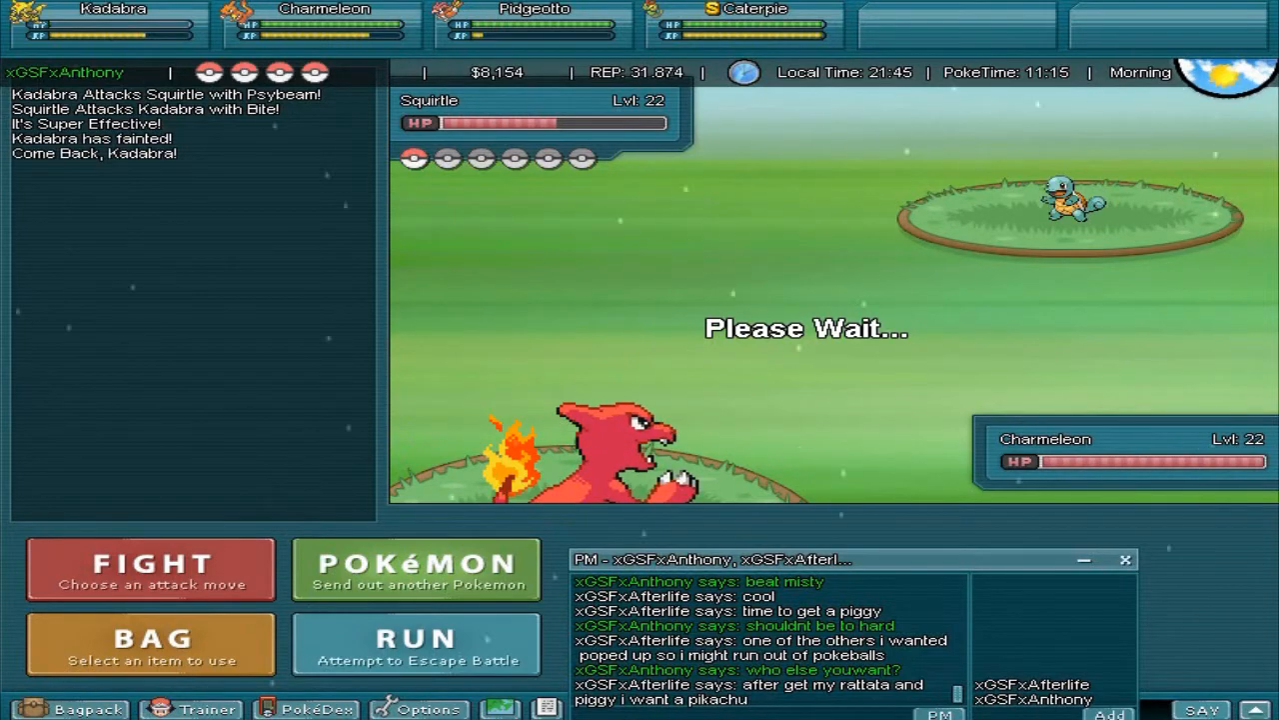
{"action": "left_click", "coordinate": [150, 568]}
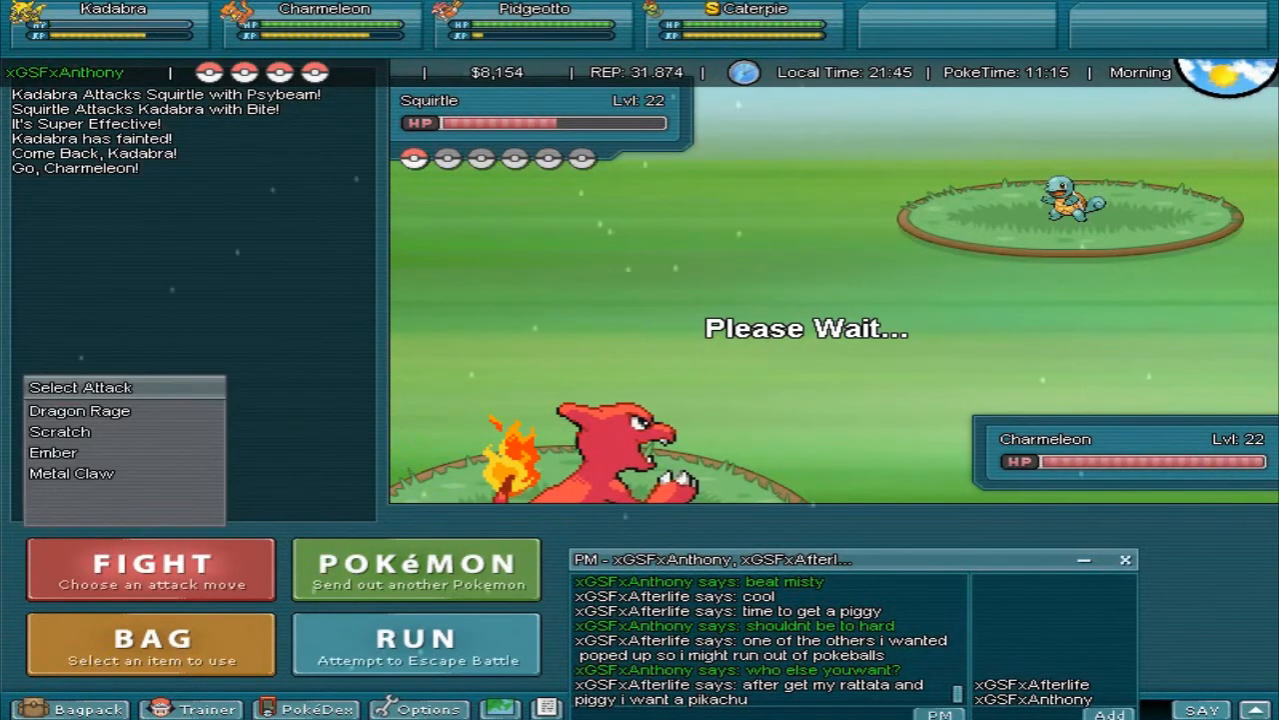
{"action": "left_click", "coordinate": [72, 473]}
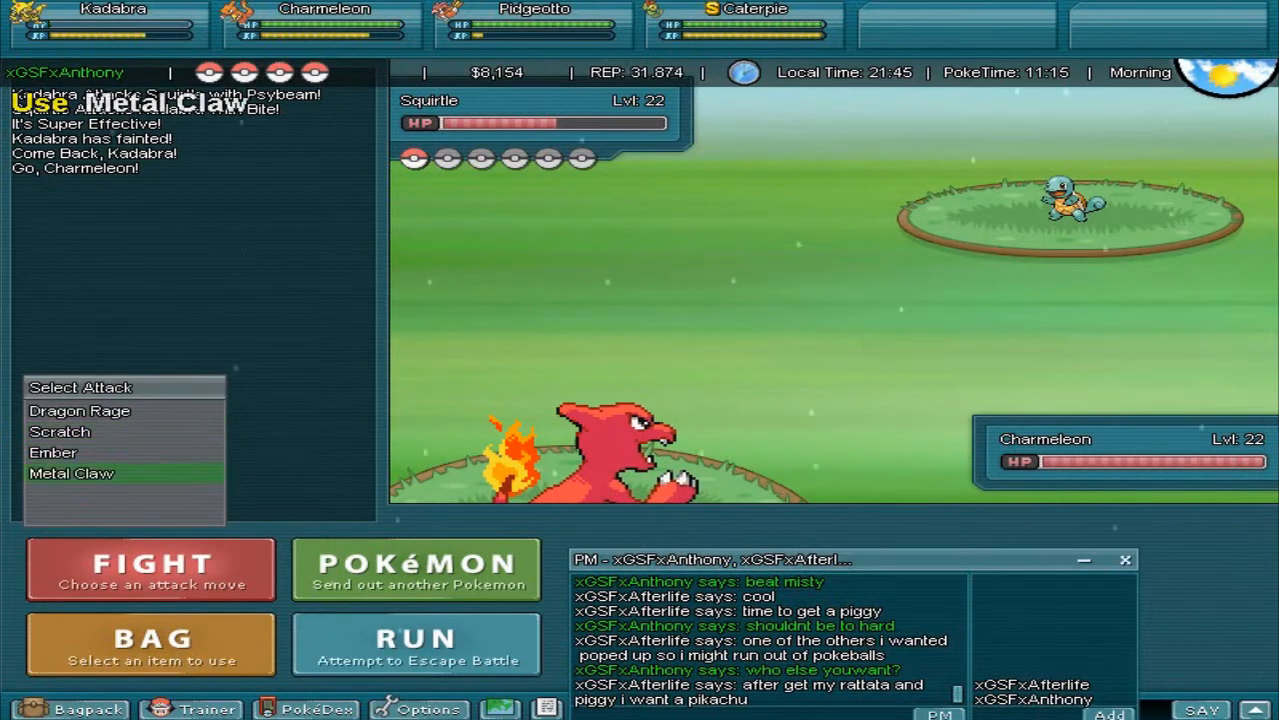
{"action": "left_click", "coordinate": [71, 472]}
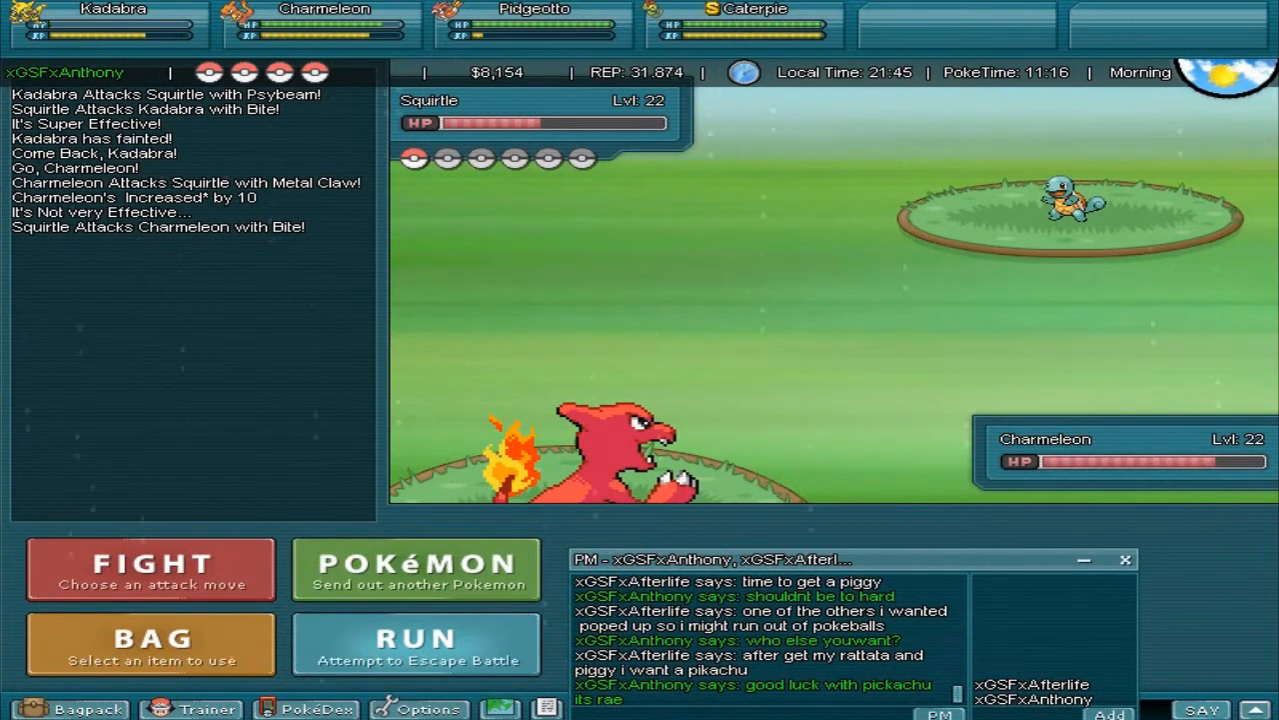
Finish Squirtle with Metal Claw and Dragon Rage, moving the chat window aside.
{"action": "left_click", "coordinate": [150, 568]}
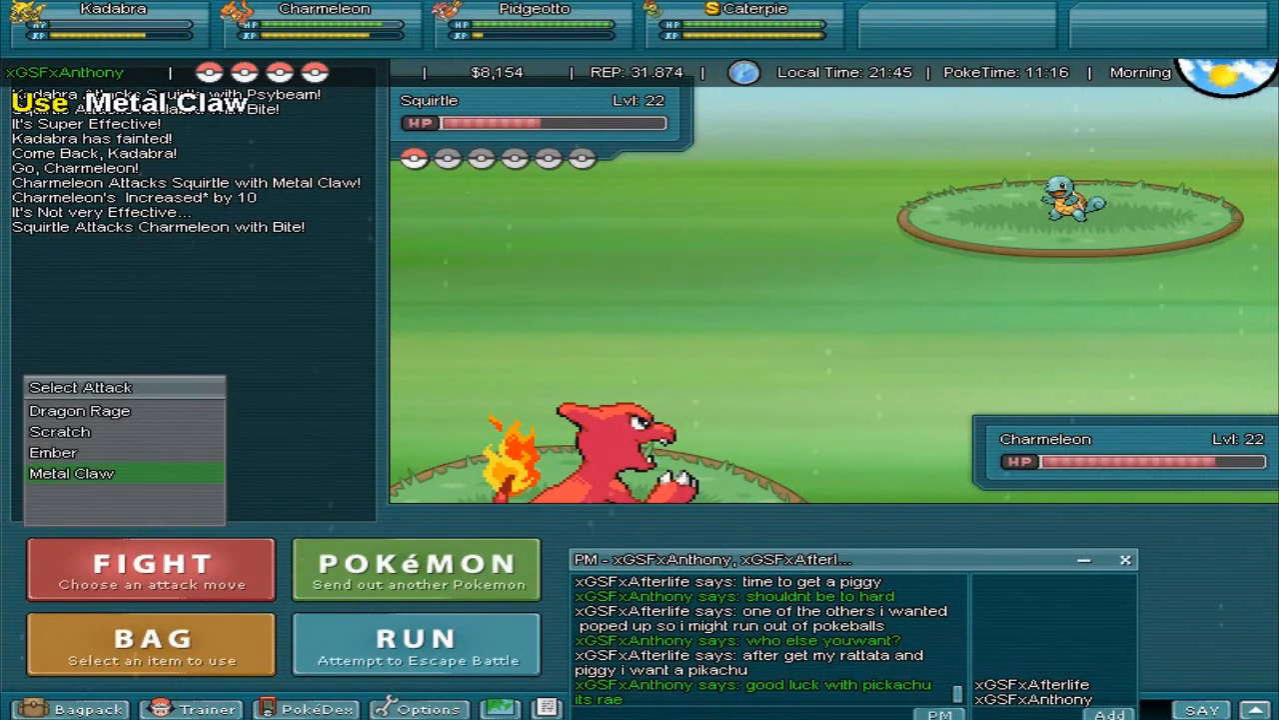
{"action": "left_click", "coordinate": [71, 472]}
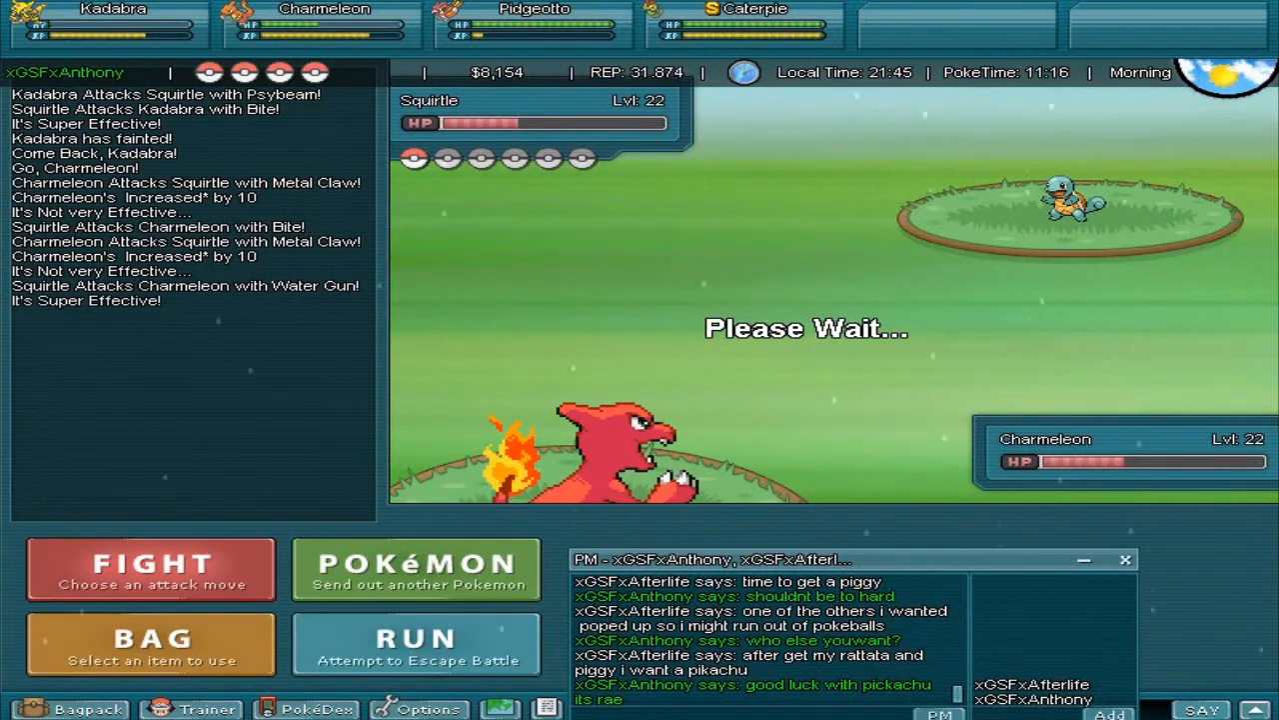
{"action": "left_click", "coordinate": [150, 567]}
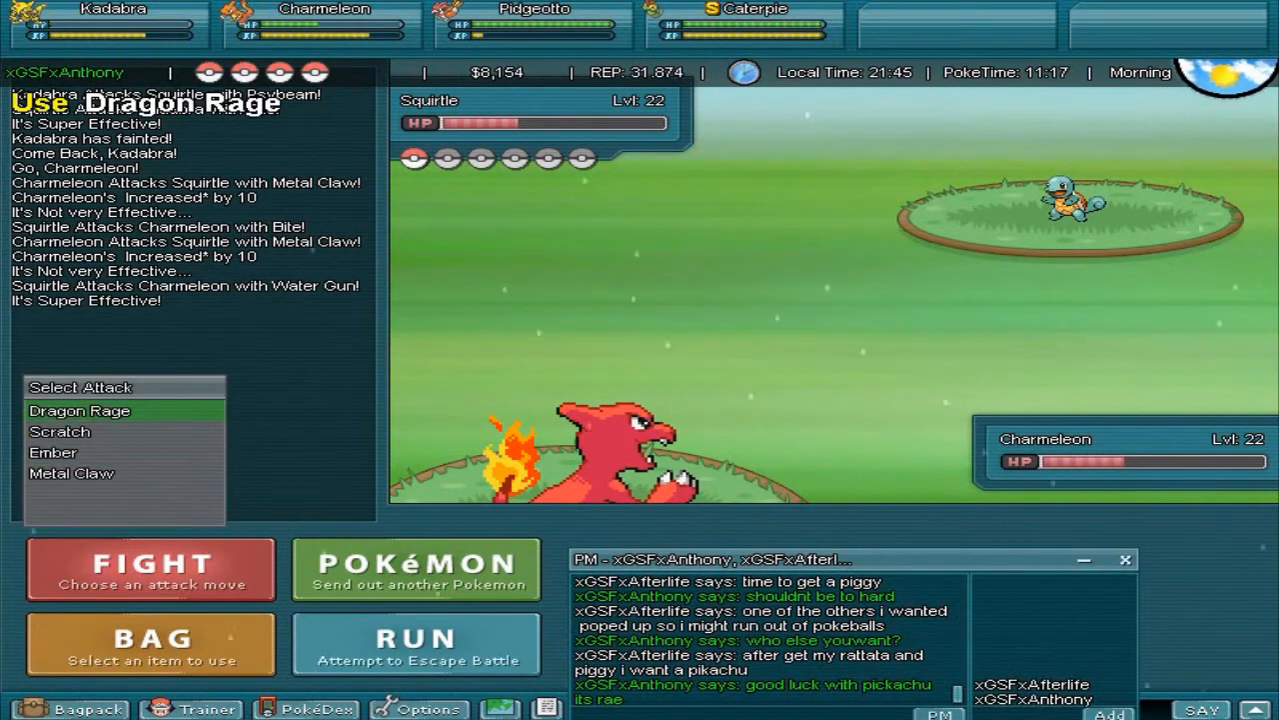
{"action": "left_click", "coordinate": [79, 411]}
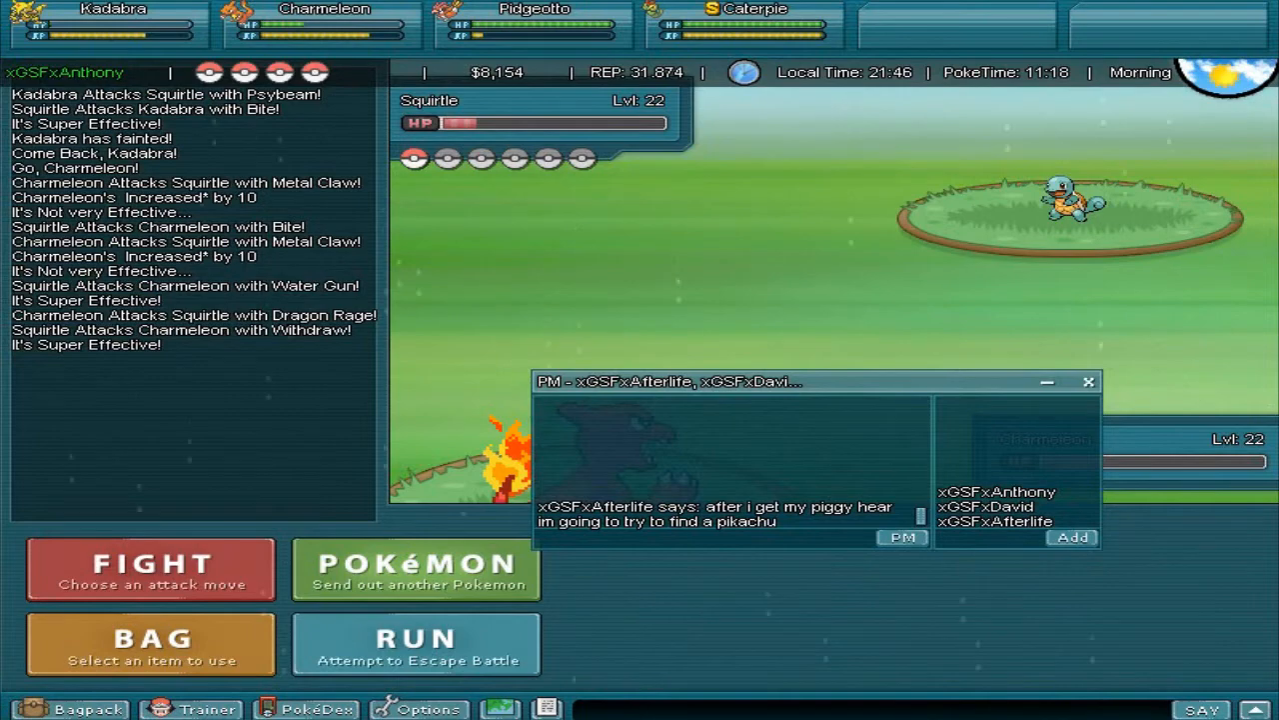
{"action": "left_click_drag", "start_coordinate": [699, 381], "coordinate": [784, 545]}
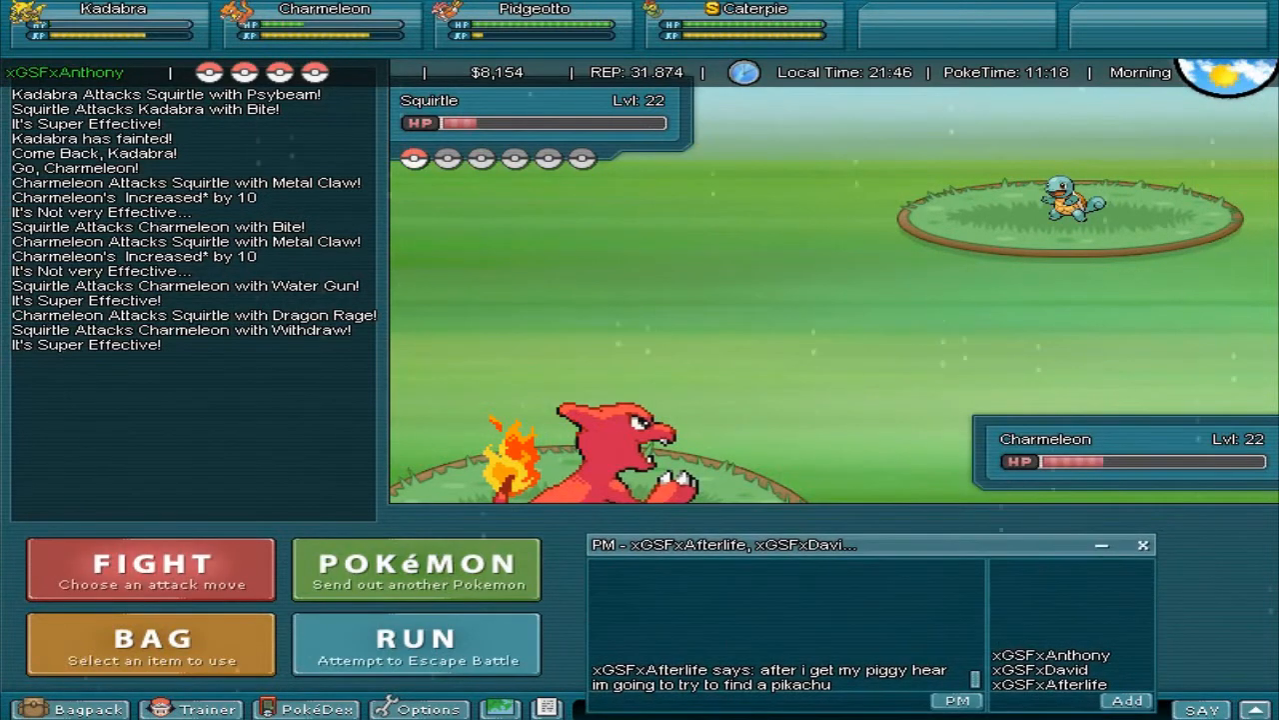
{"action": "left_click", "coordinate": [149, 567]}
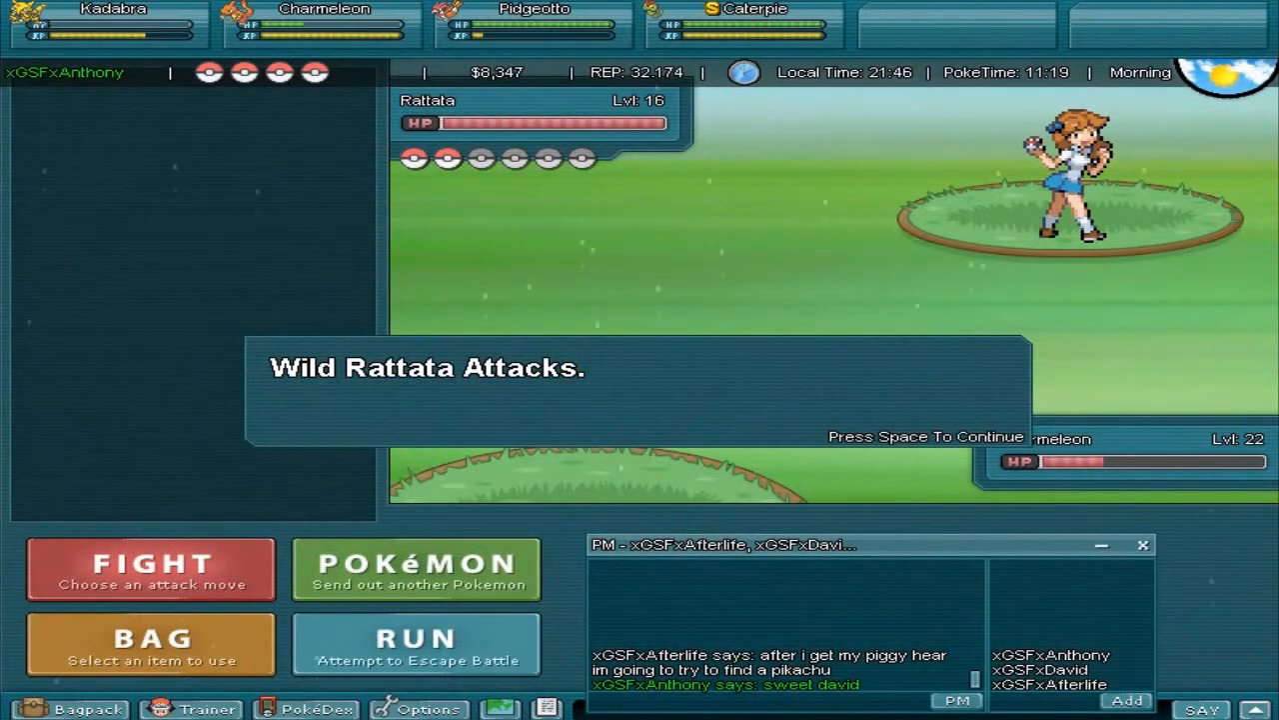
Defeat the trainer's Rattata with Charmeleon's Ember twice, reaching level 23.
{"action": "key", "text": "space"}
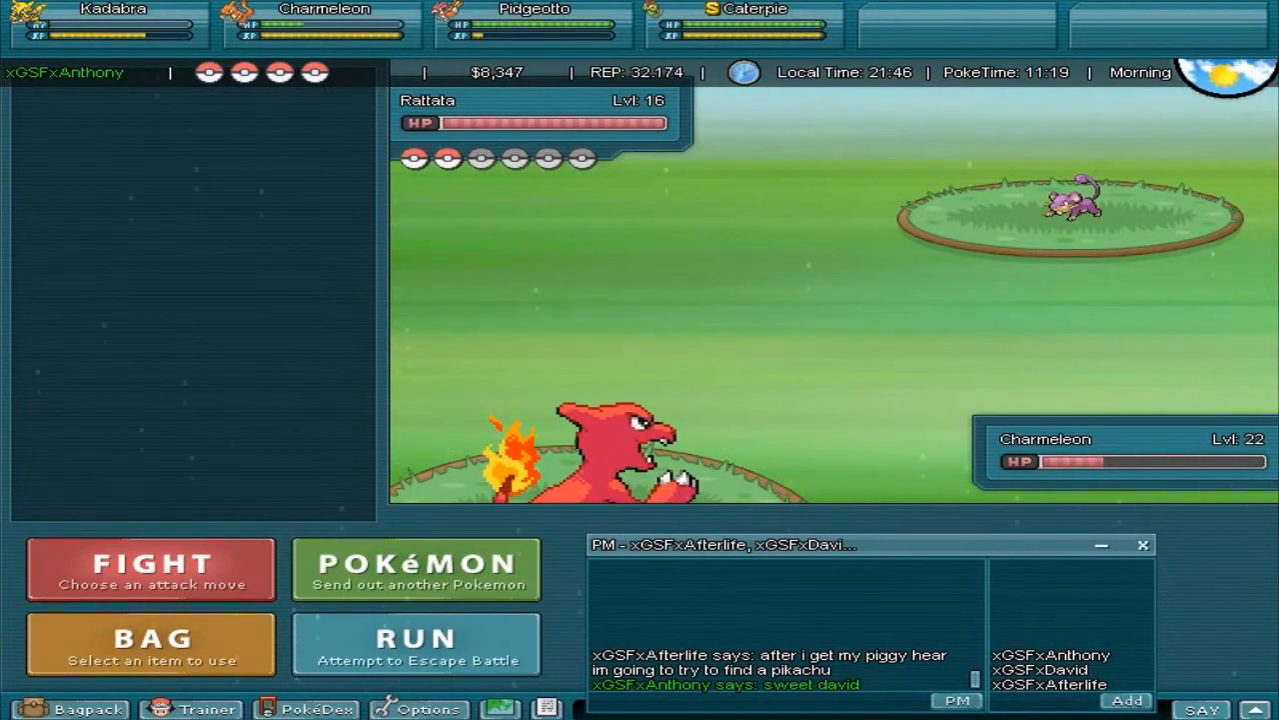
{"action": "left_click", "coordinate": [150, 568]}
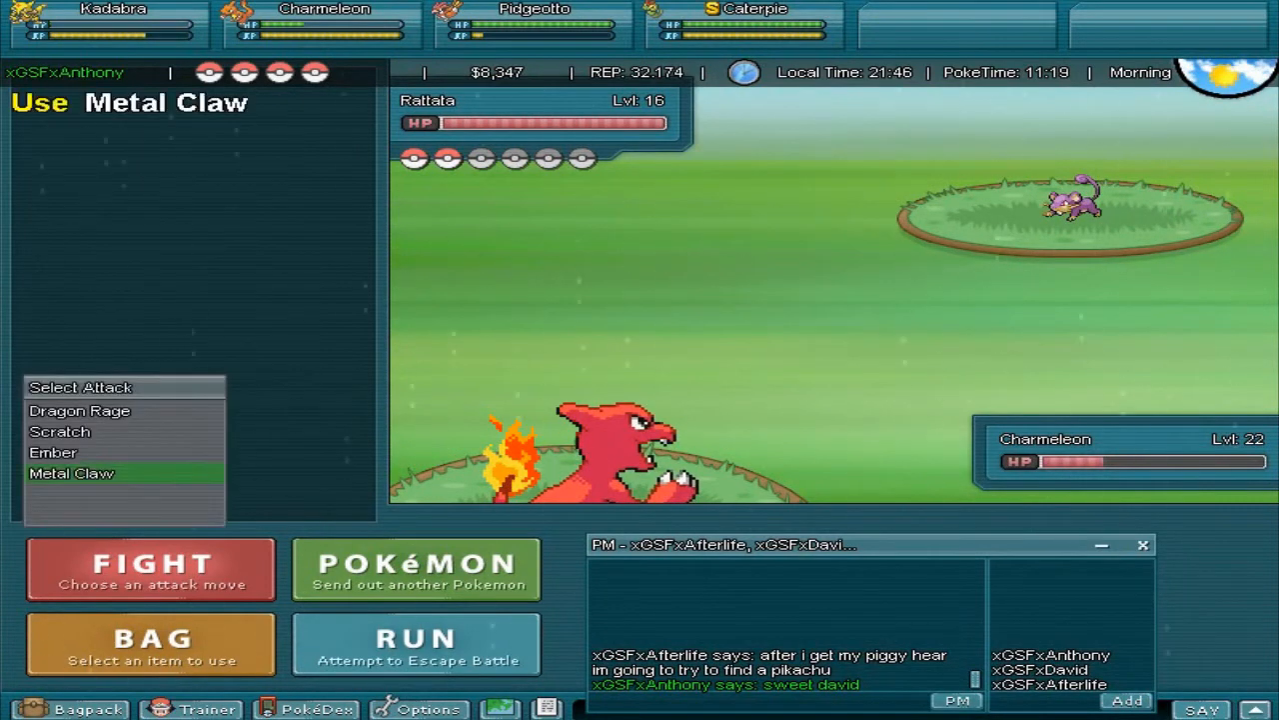
{"action": "left_click", "coordinate": [53, 452]}
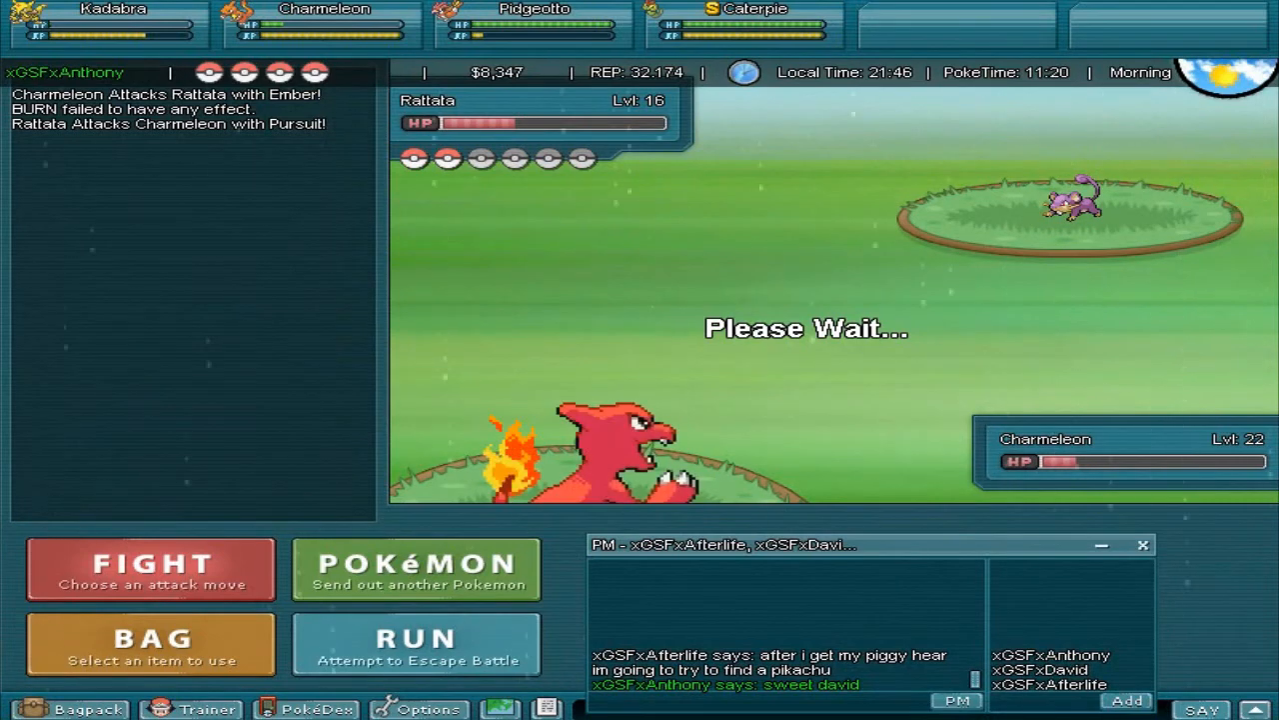
{"action": "left_click", "coordinate": [151, 568]}
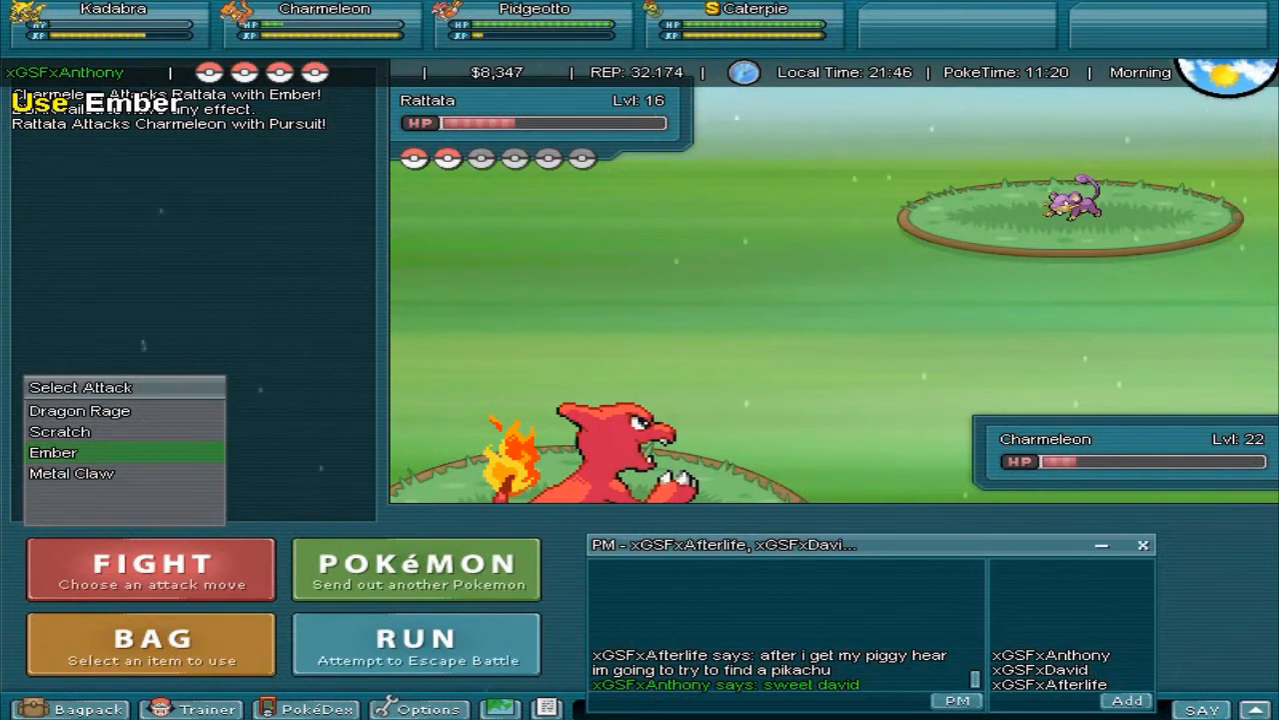
{"action": "left_click", "coordinate": [53, 452]}
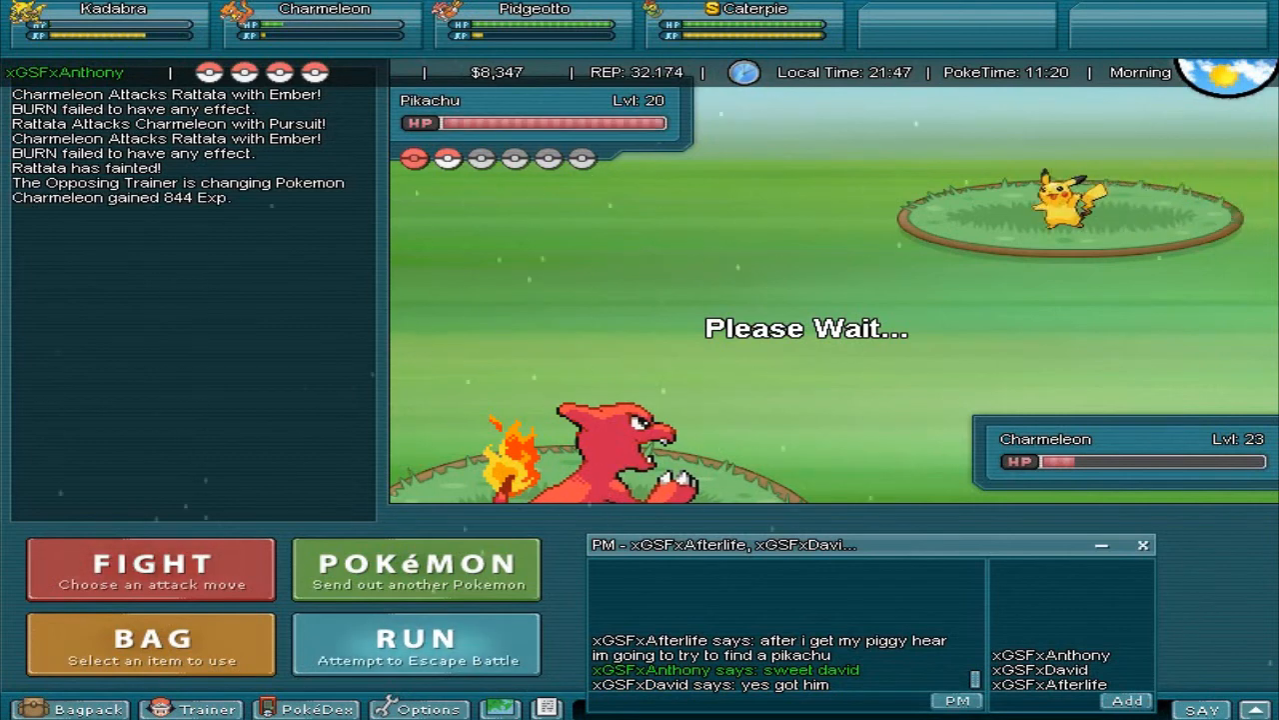
Battle Pikachu with Charmeleon's Ember, then finish it with Pidgeotto's Gust.
{"action": "left_click", "coordinate": [150, 568]}
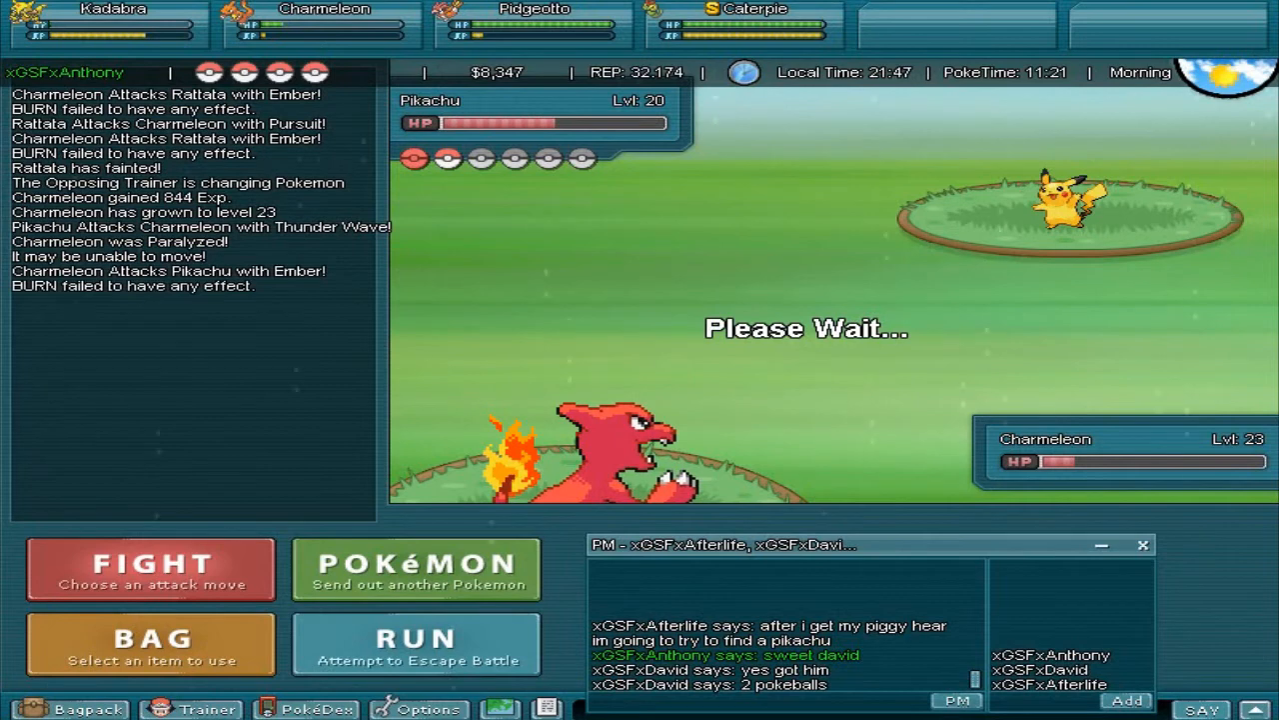
{"action": "left_click", "coordinate": [150, 562]}
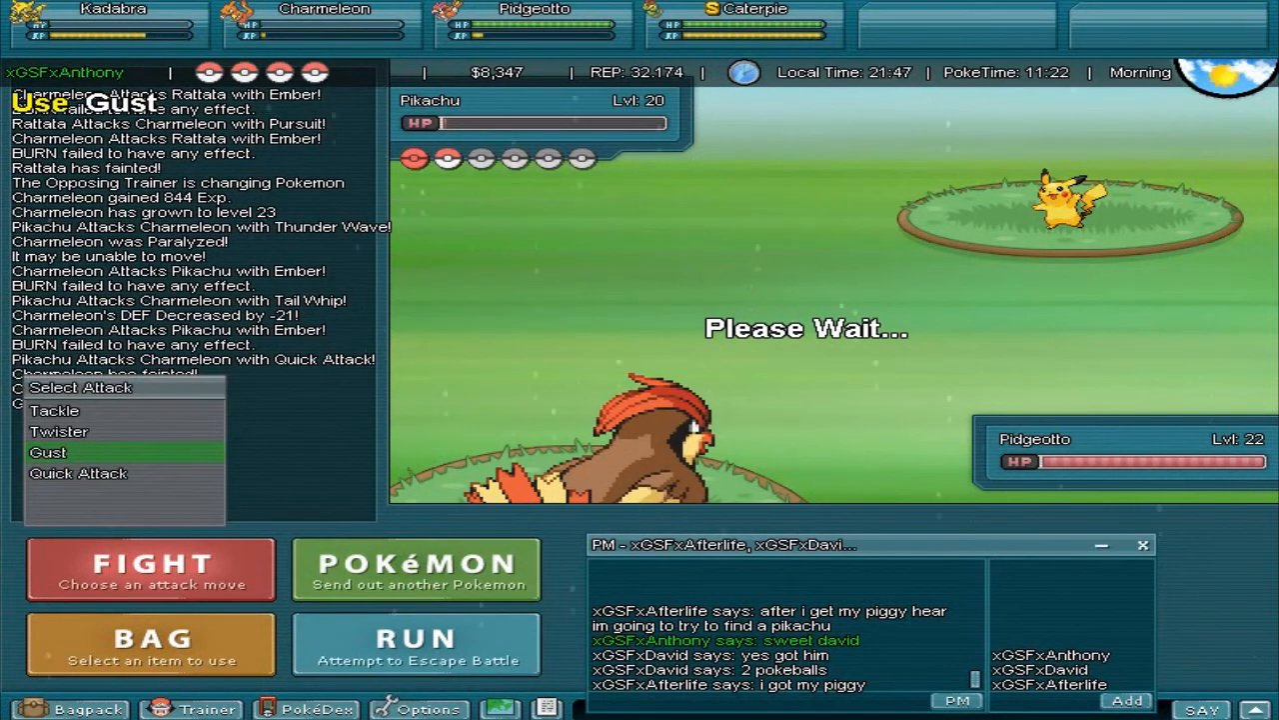
{"action": "left_click", "coordinate": [47, 452]}
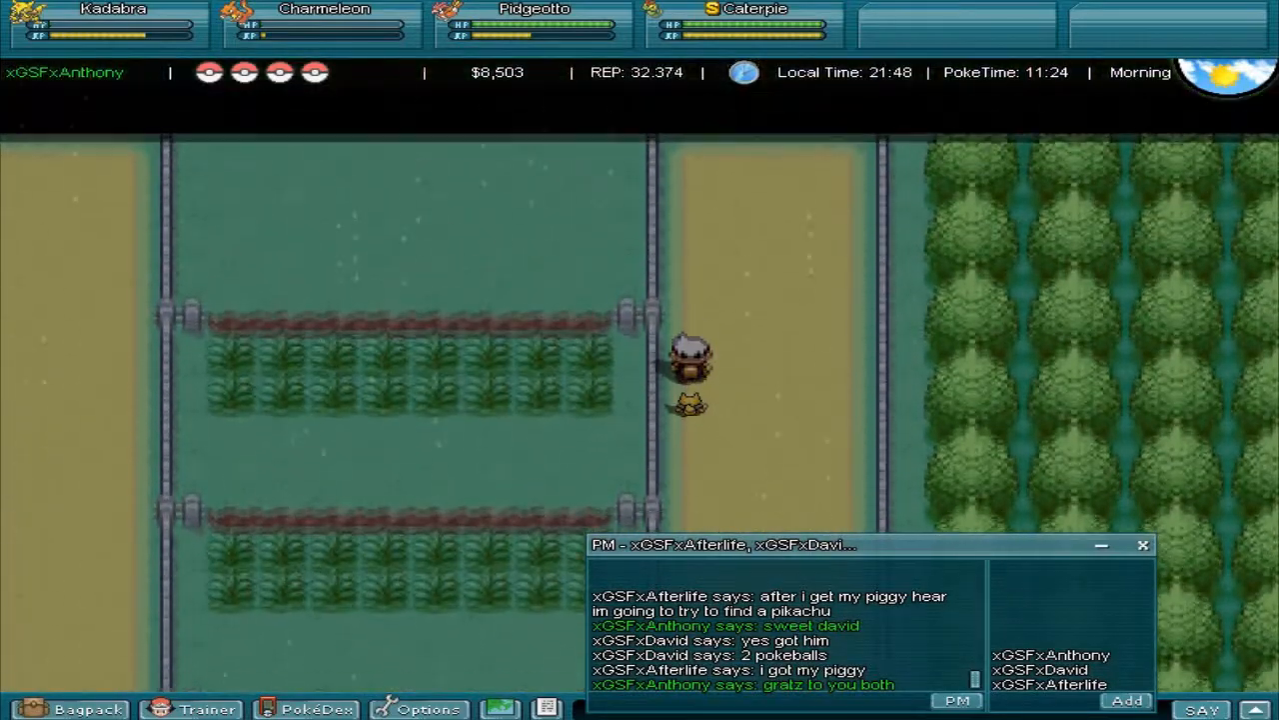
Walk north along the dirt path into town, reaching Cassie near the pond.
{"action": "key", "text": "up"}
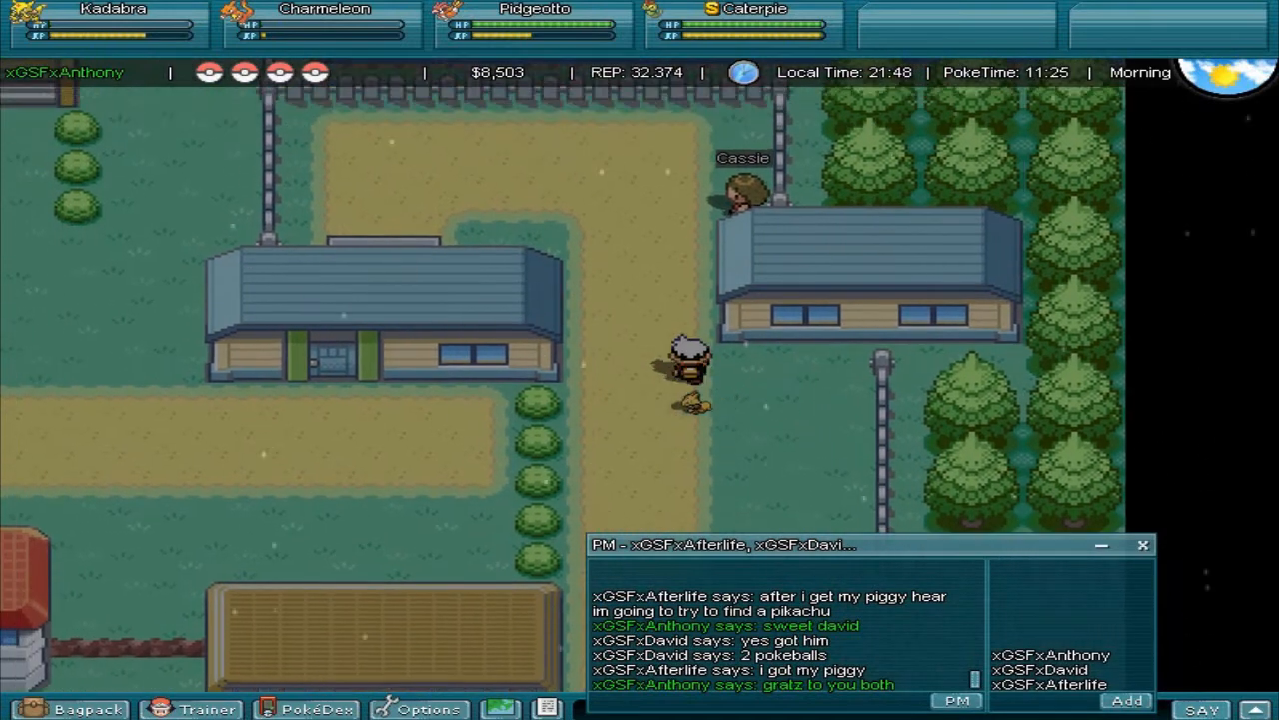
{"action": "key", "text": "up"}
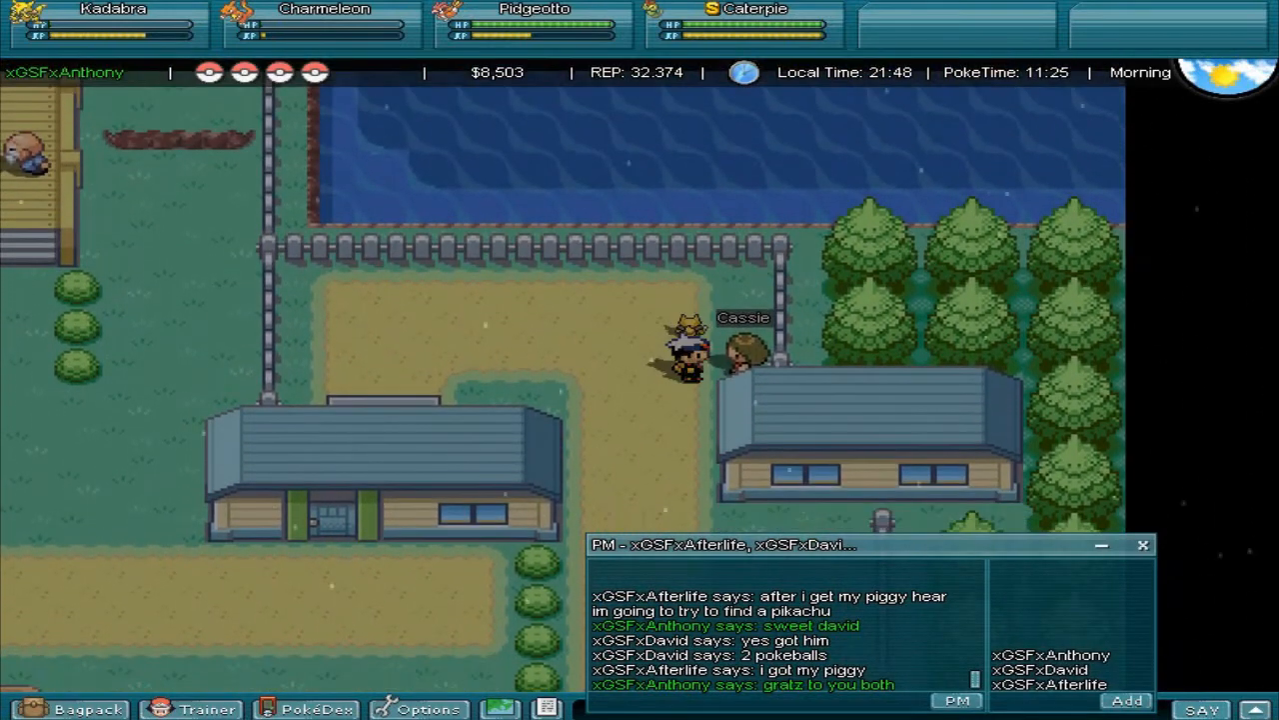